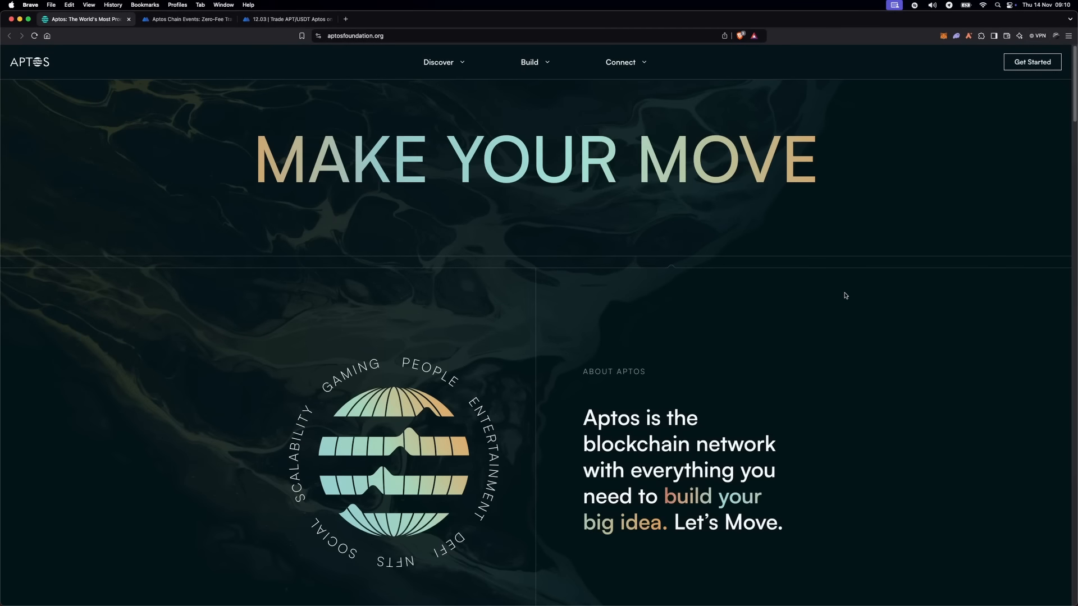
mouse_move(735, 327)
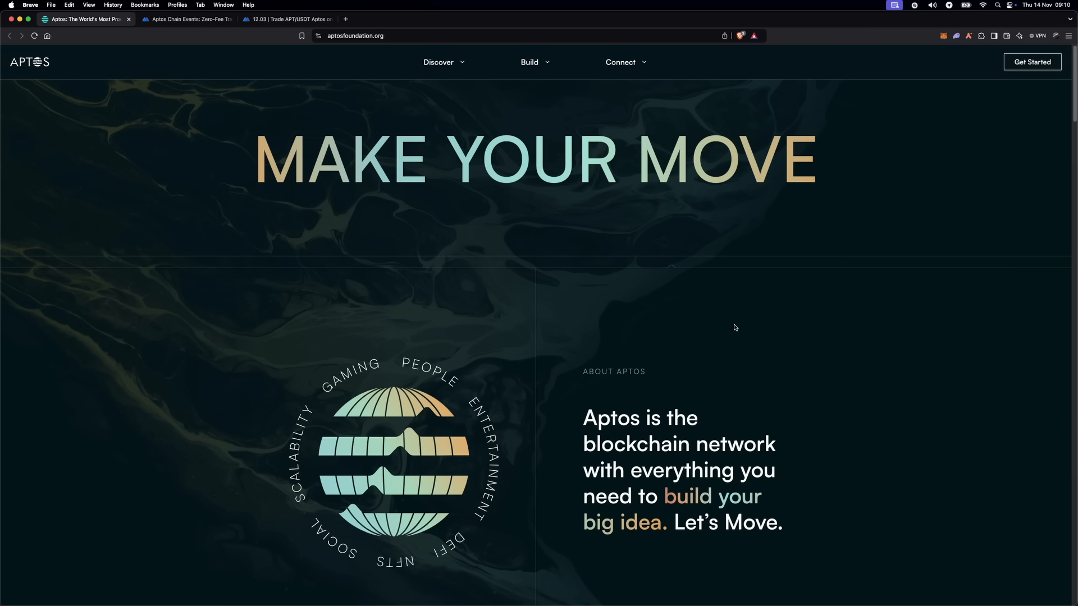
mouse_move(30, 61)
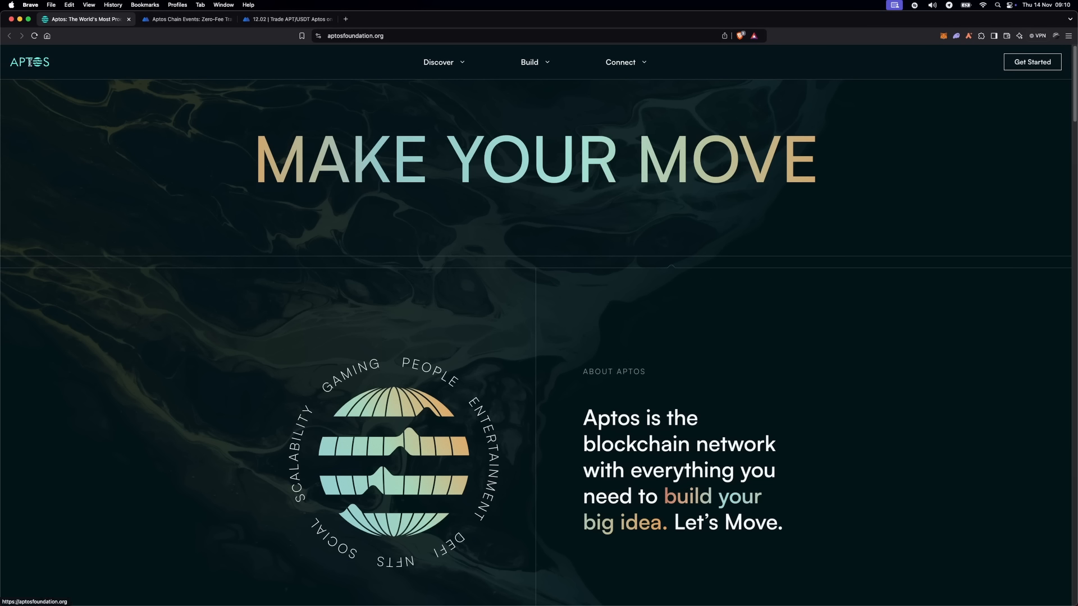
mouse_move(614, 248)
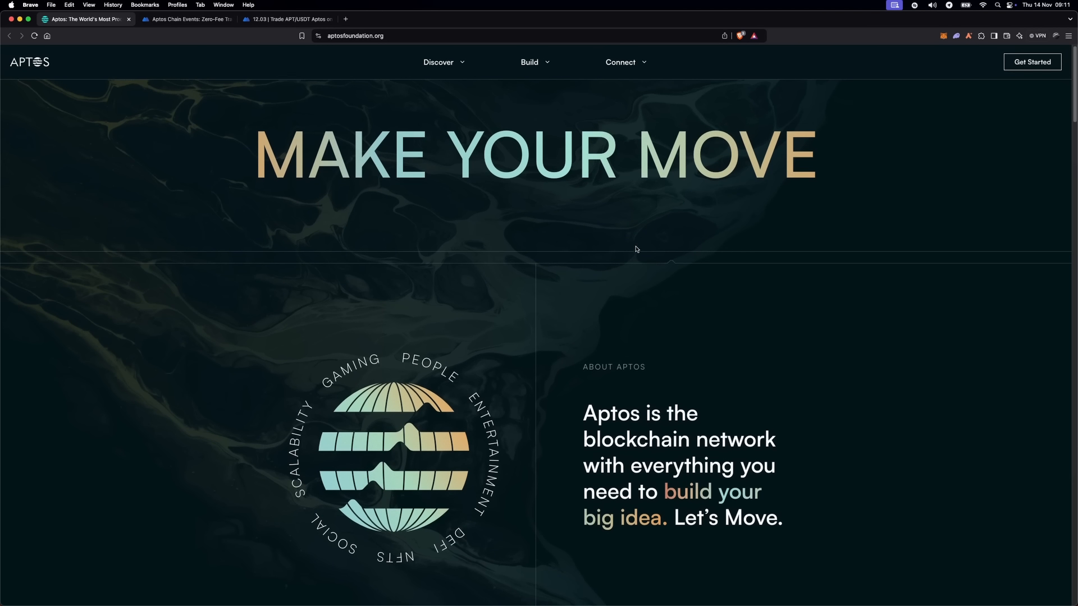
Step: Take a first pass down the aptosfoundation.org homepage, then scroll back up
scroll("down", 3)
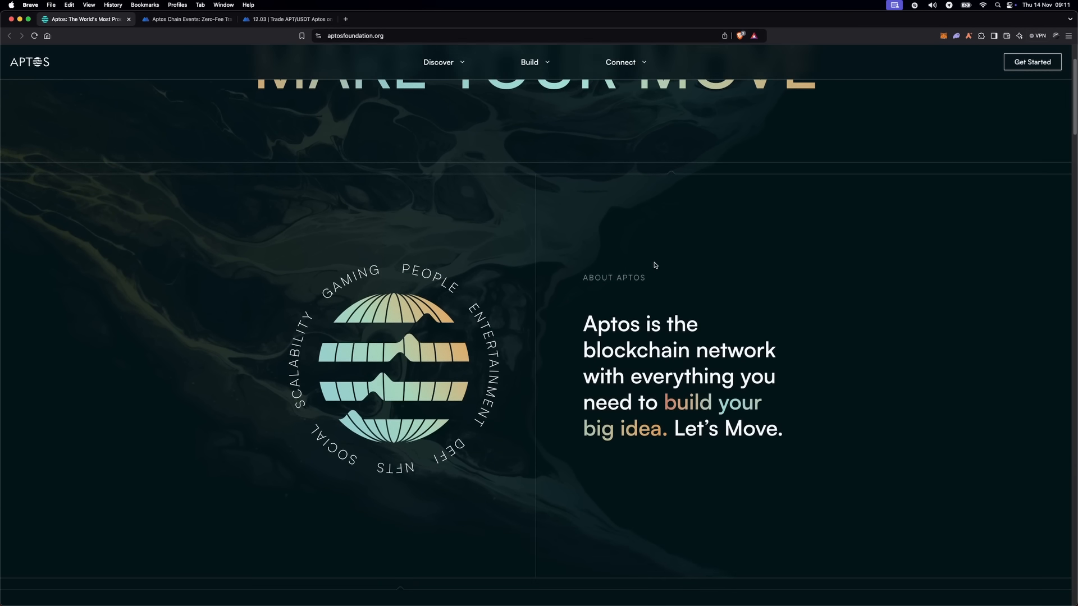
scroll("down", 3)
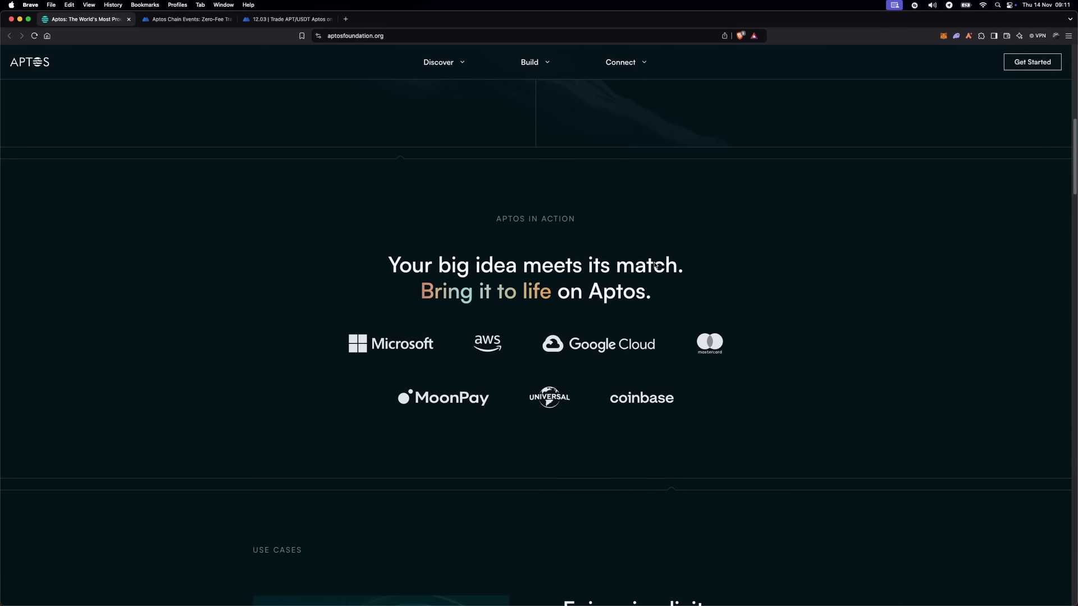
scroll("down", 3)
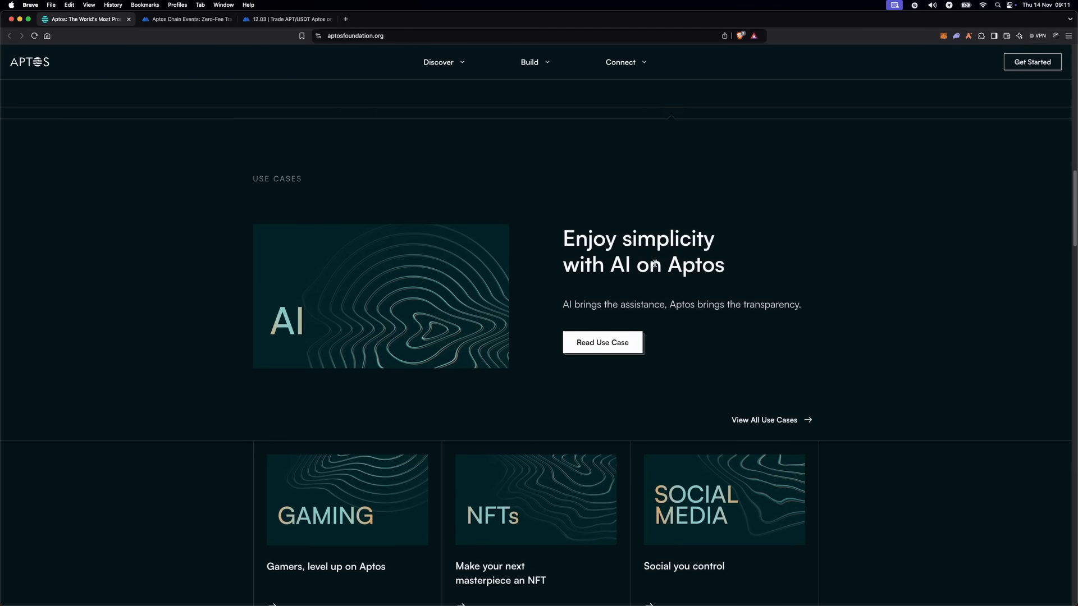
scroll("down", 3)
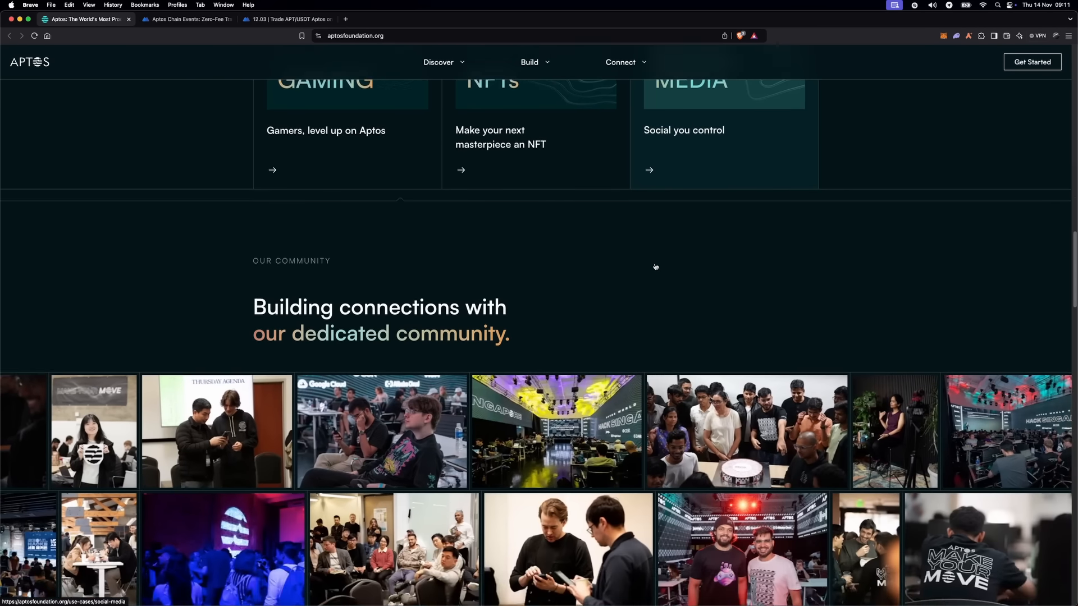
scroll("down", 3)
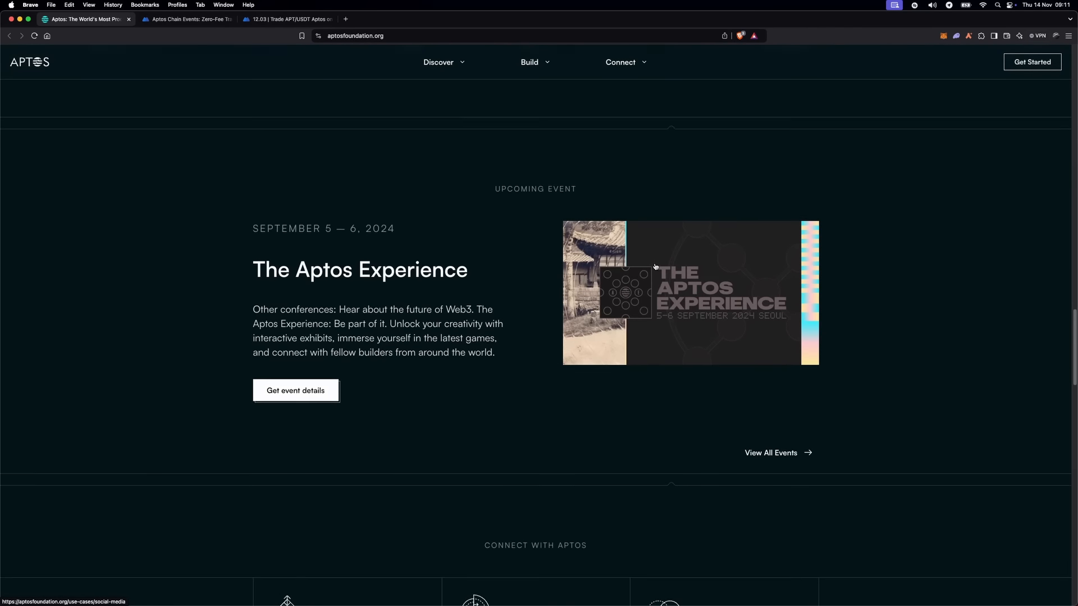
scroll("down", 3)
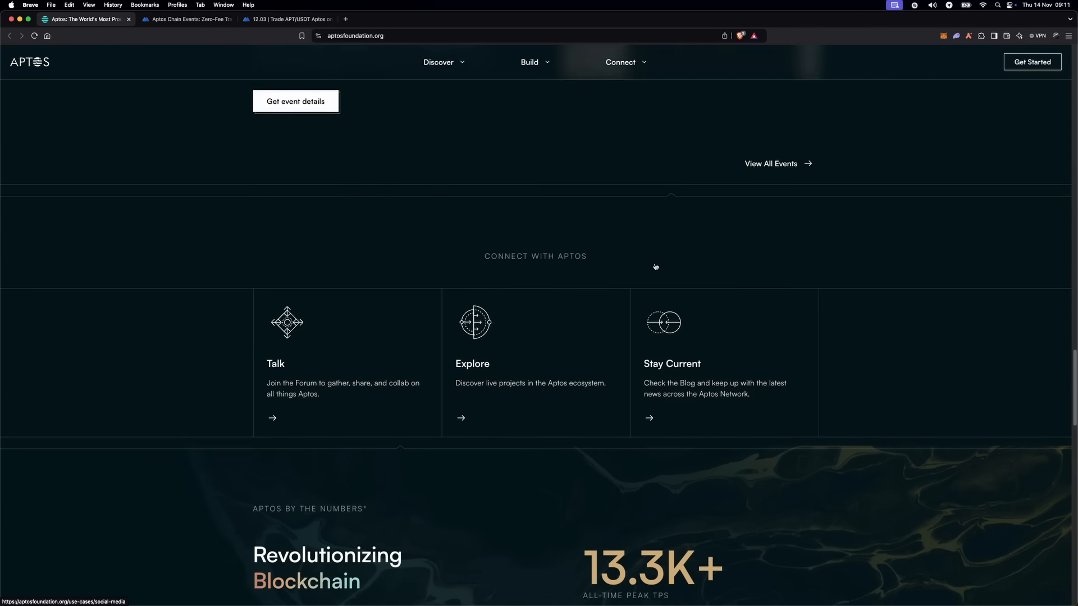
scroll("down", 3)
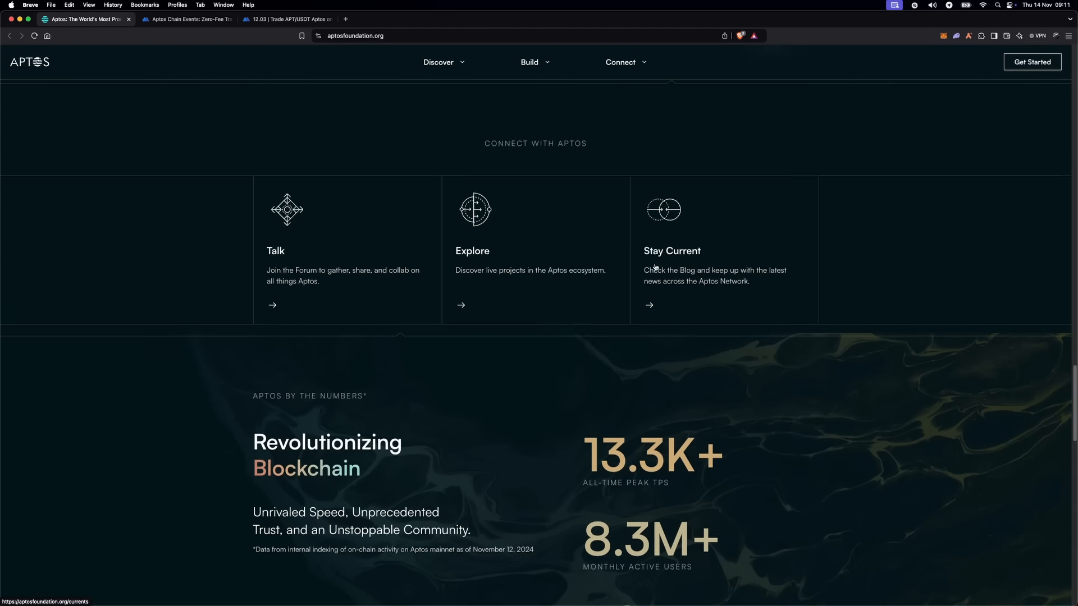
scroll("up", 3)
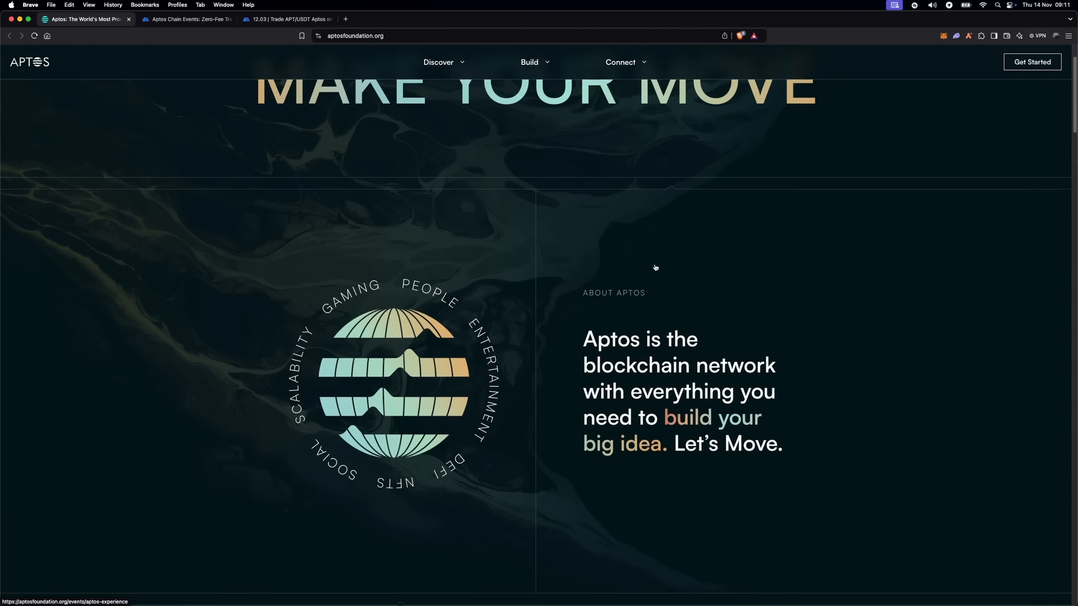
scroll("up", 3)
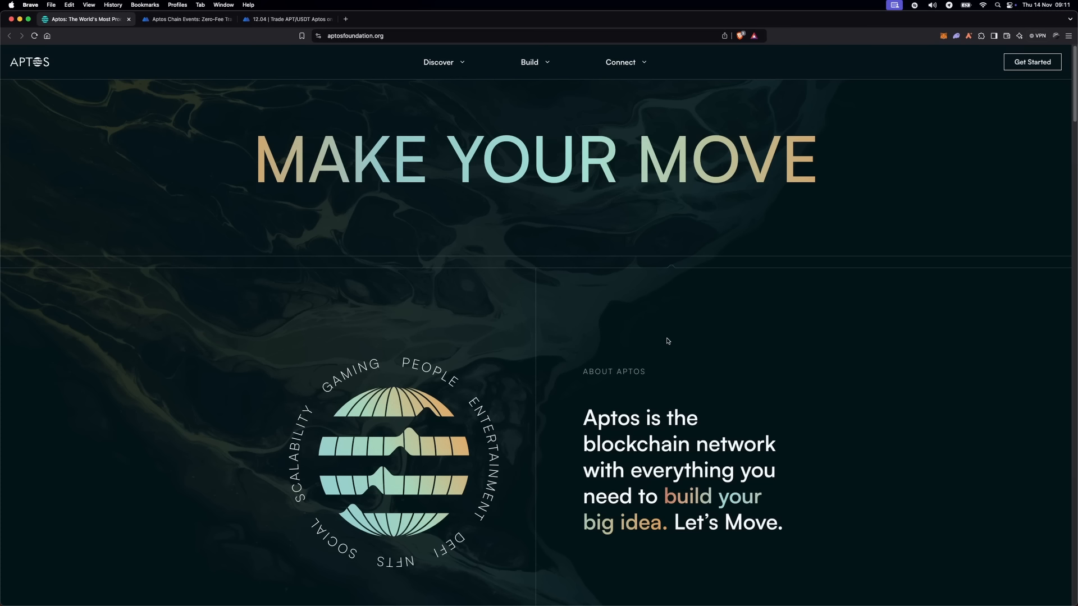
mouse_move(509, 177)
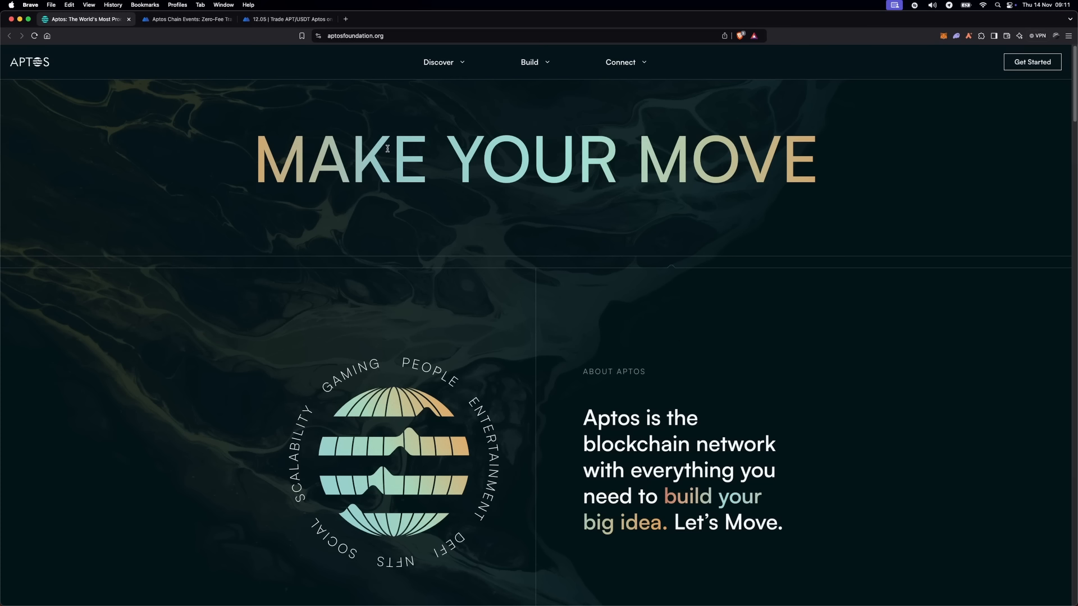
Step: Scroll down again to stats showing 1.9B+ transactions, 480 total nodes, 149 validator nodes
left_click(355, 36)
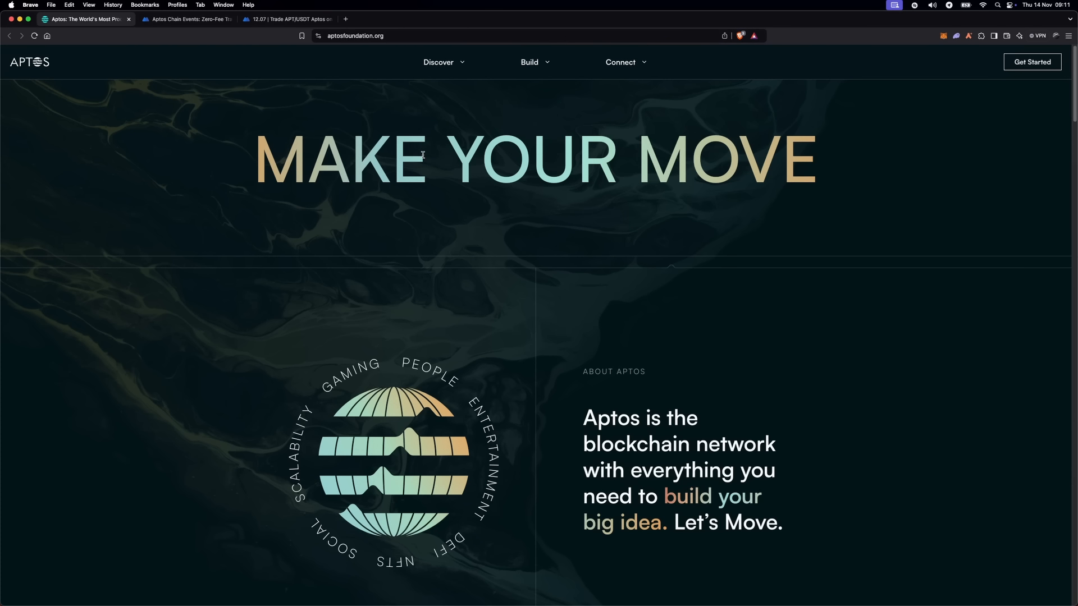
scroll("down", 3)
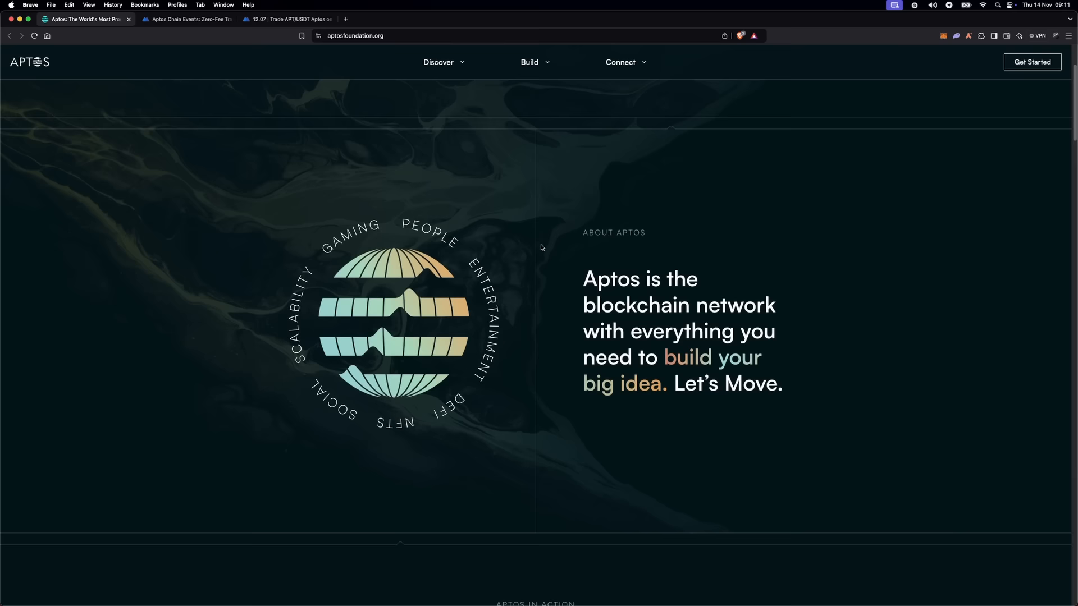
scroll("down", 3)
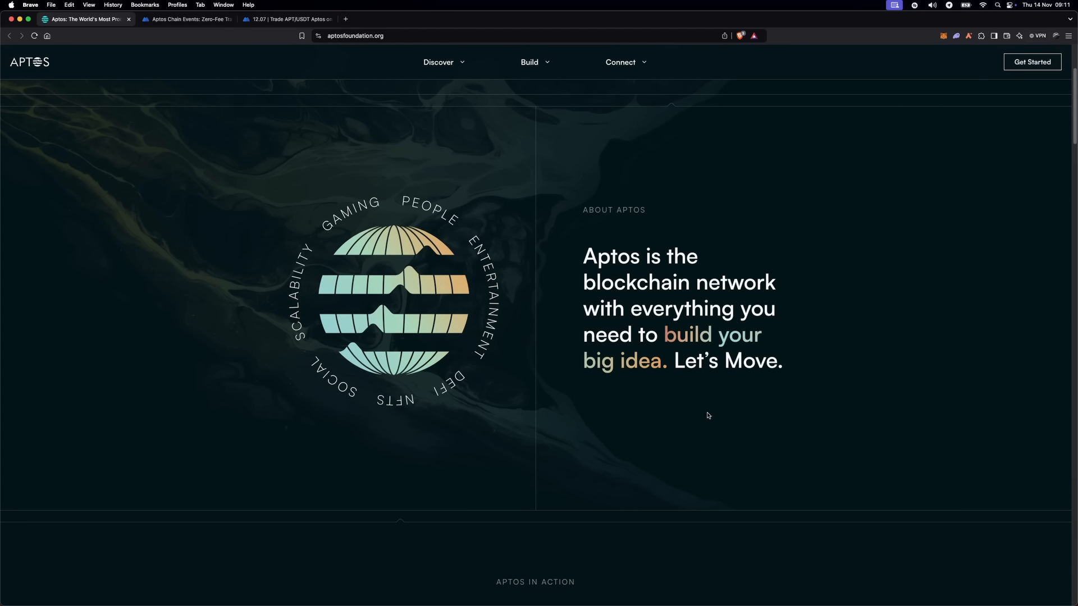
scroll("down", 3)
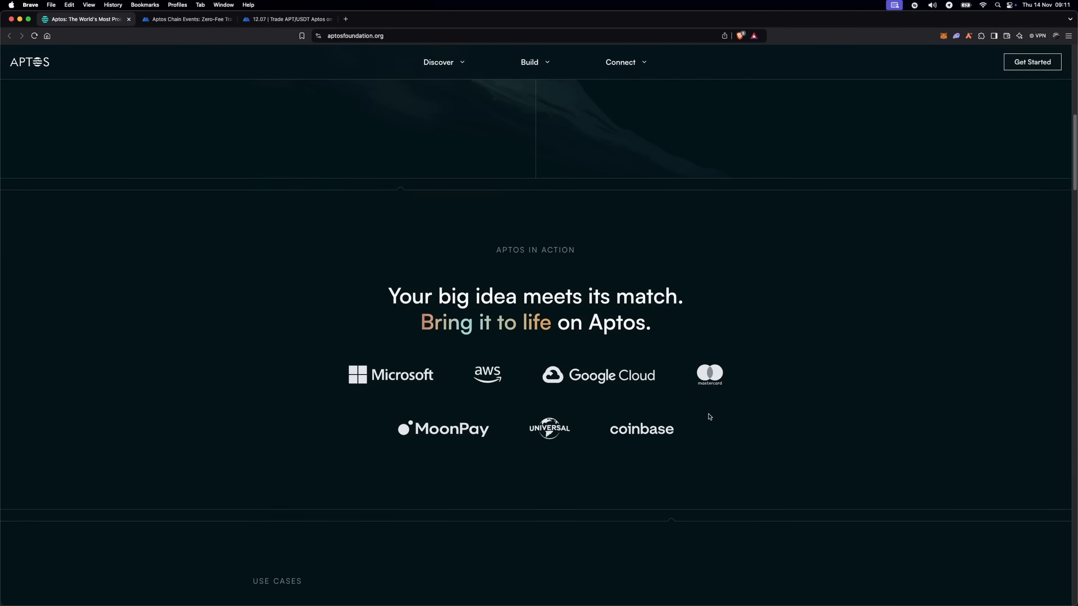
scroll("down", 3)
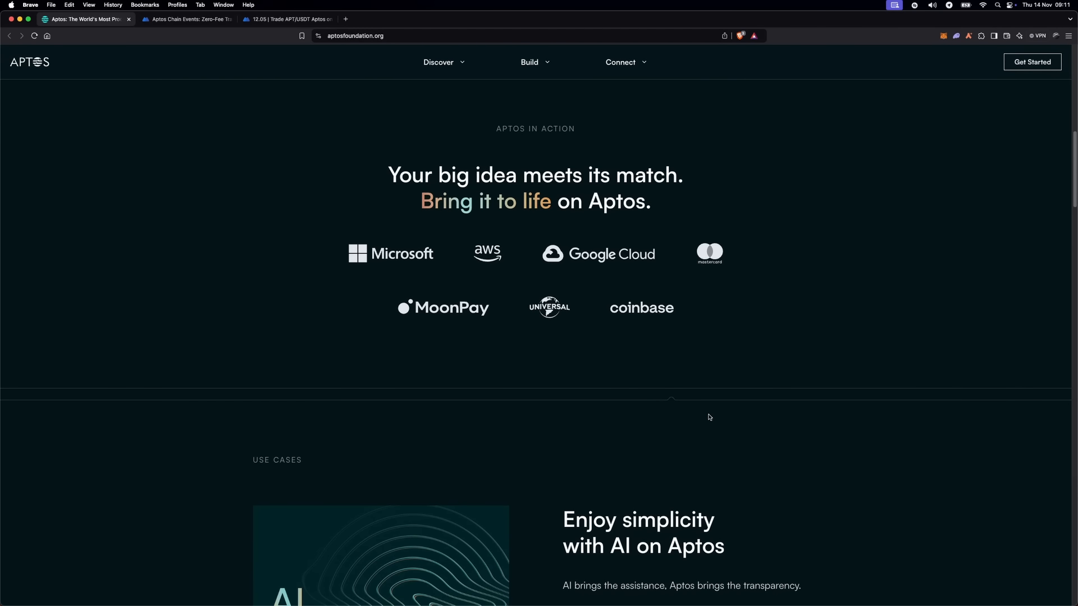
scroll("down", 3)
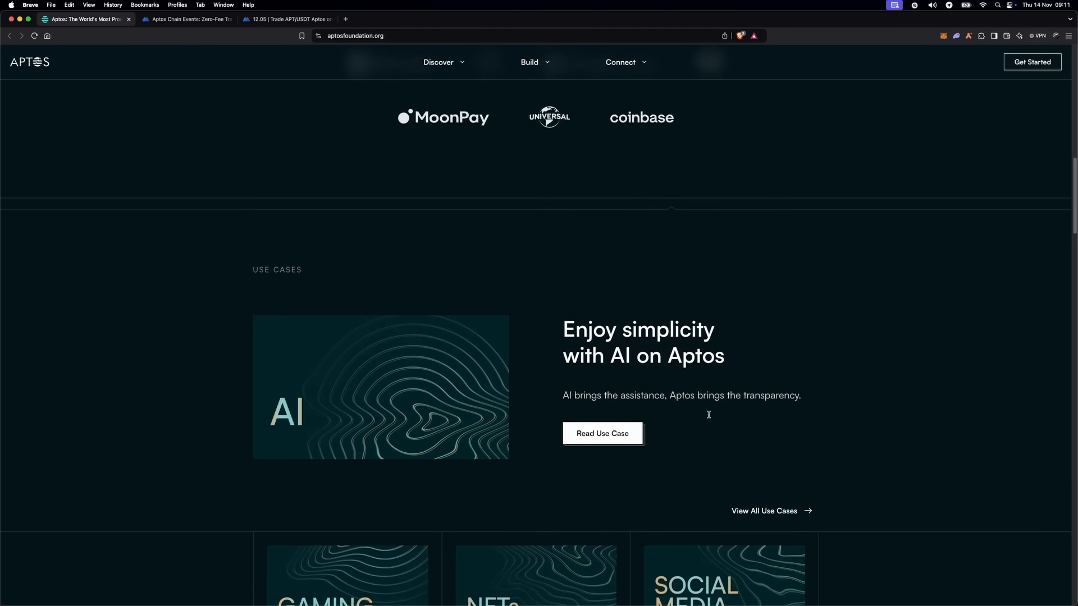
scroll("down", 3)
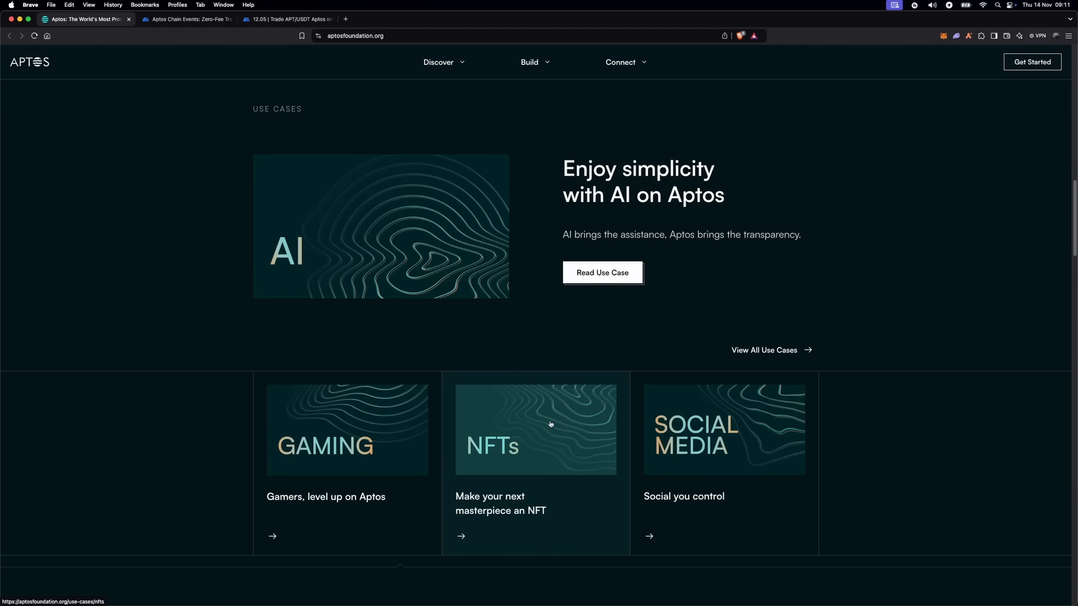
mouse_move(509, 293)
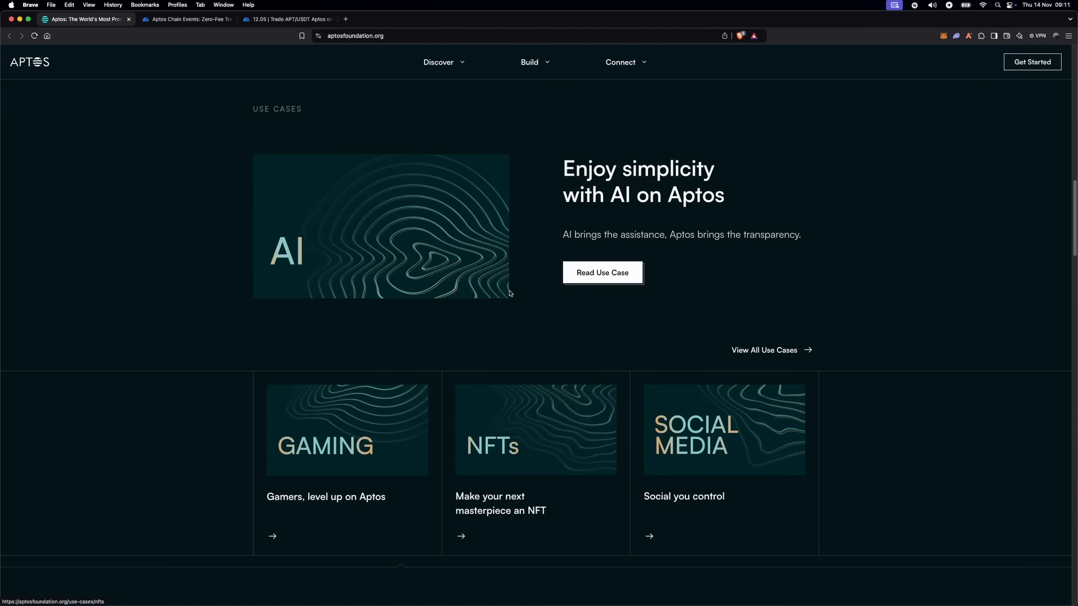
mouse_move(624, 351)
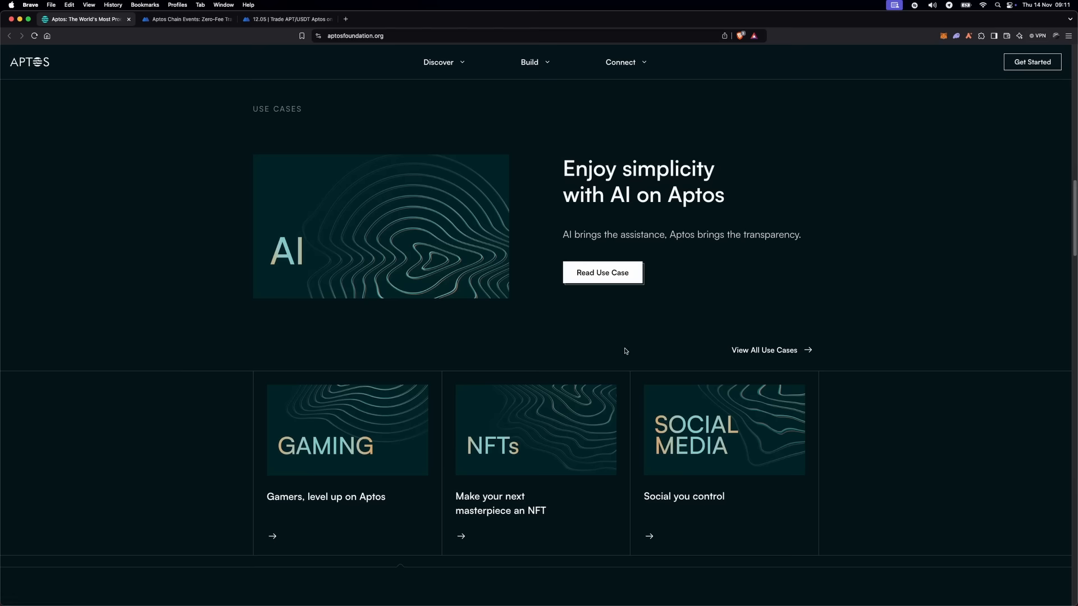
scroll("down", 3)
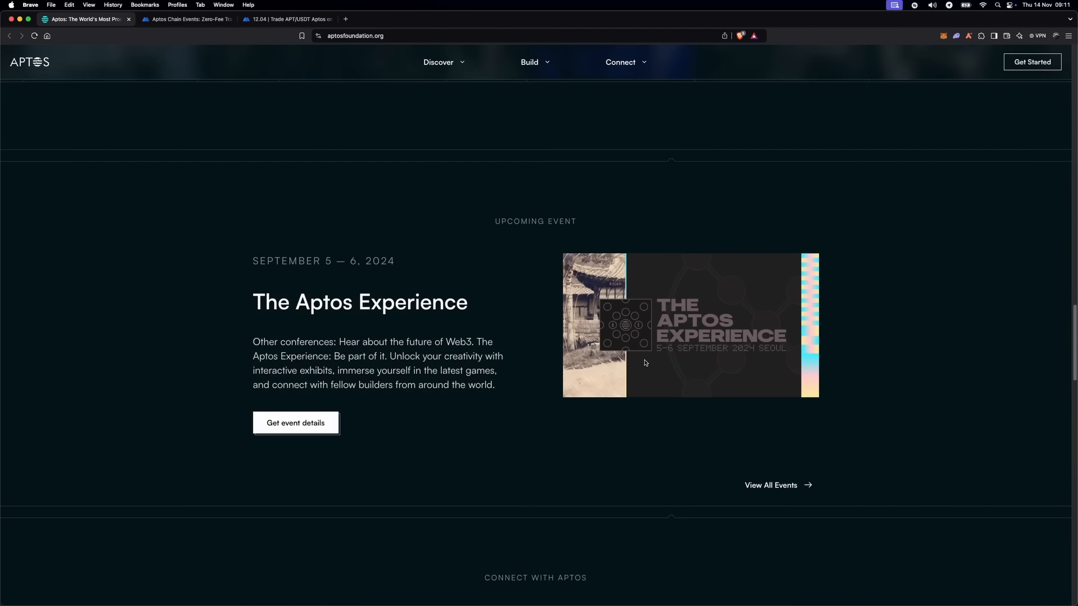
scroll("down", 3)
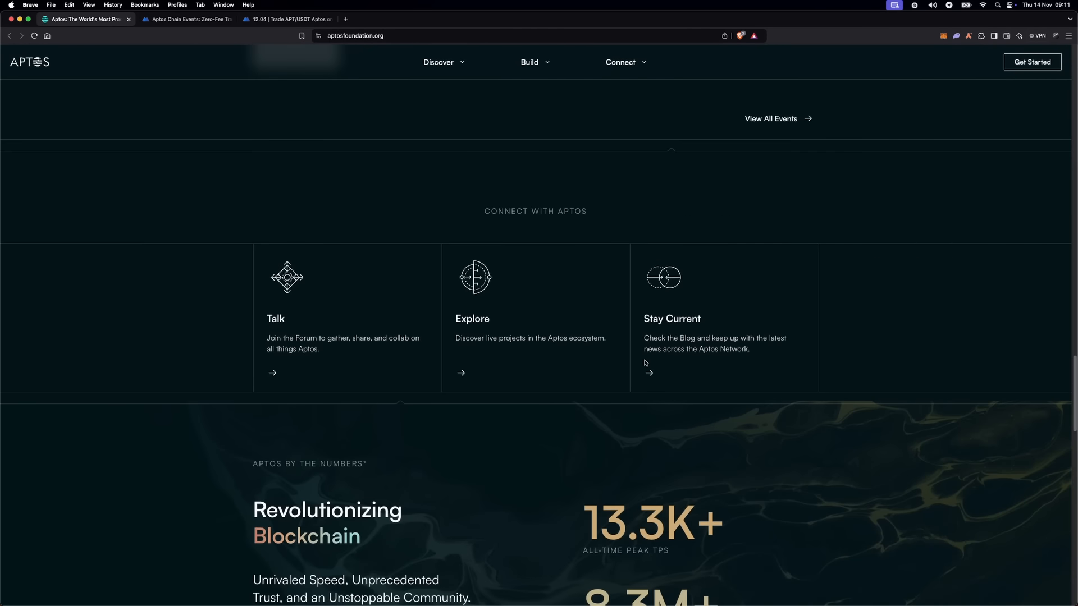
scroll("down", 3)
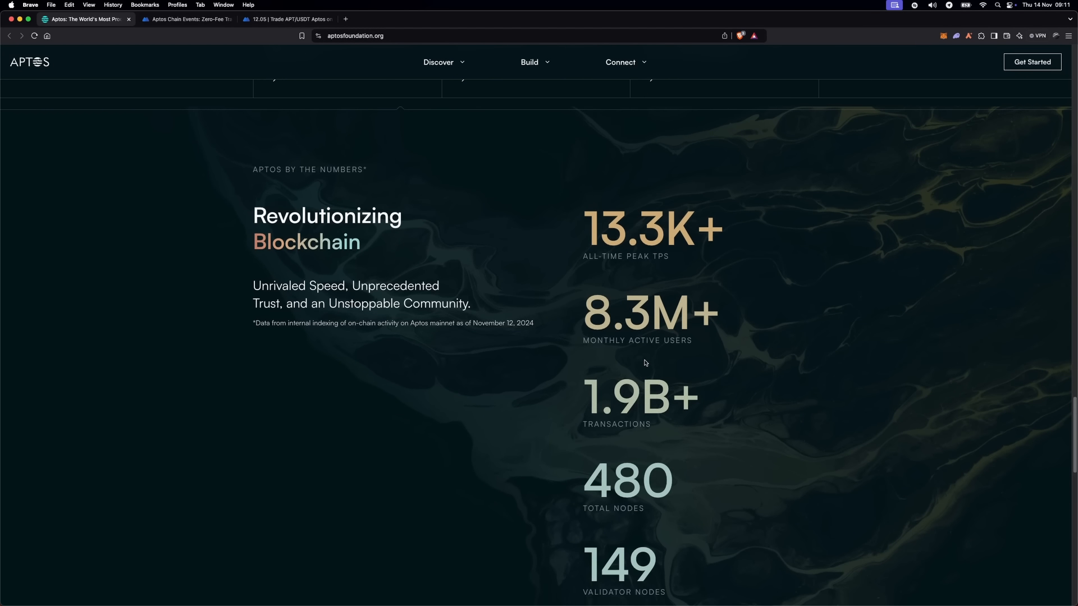
scroll("down", 3)
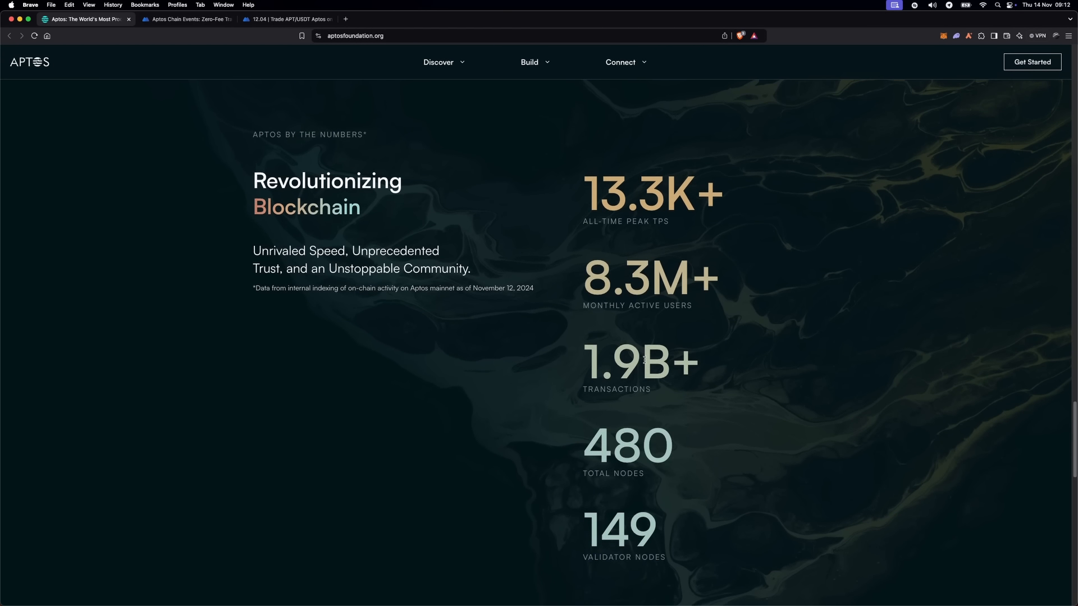
scroll("down", 3)
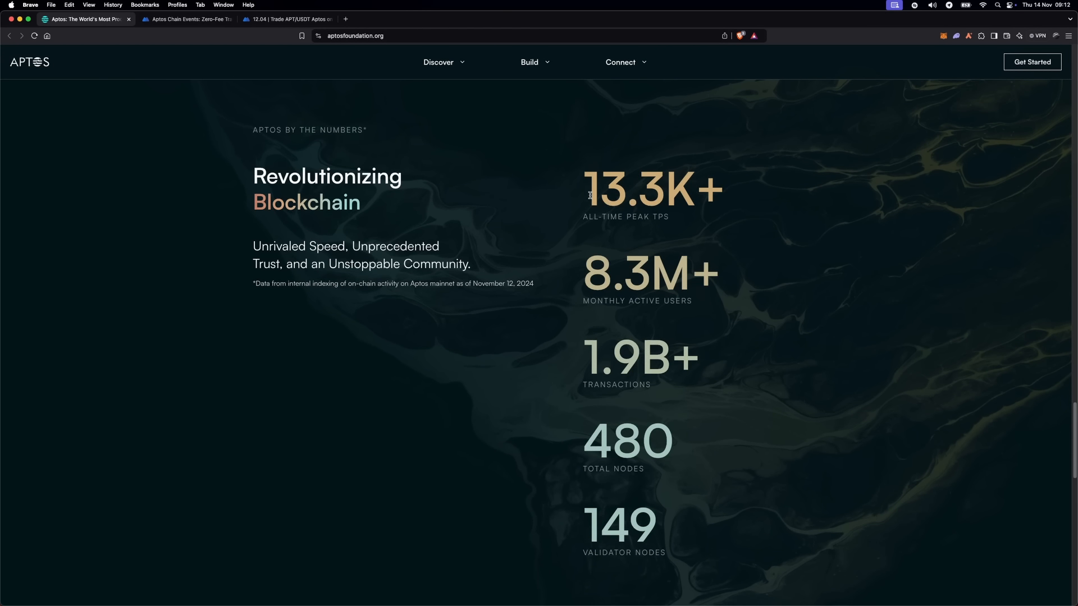
scroll("down", 3)
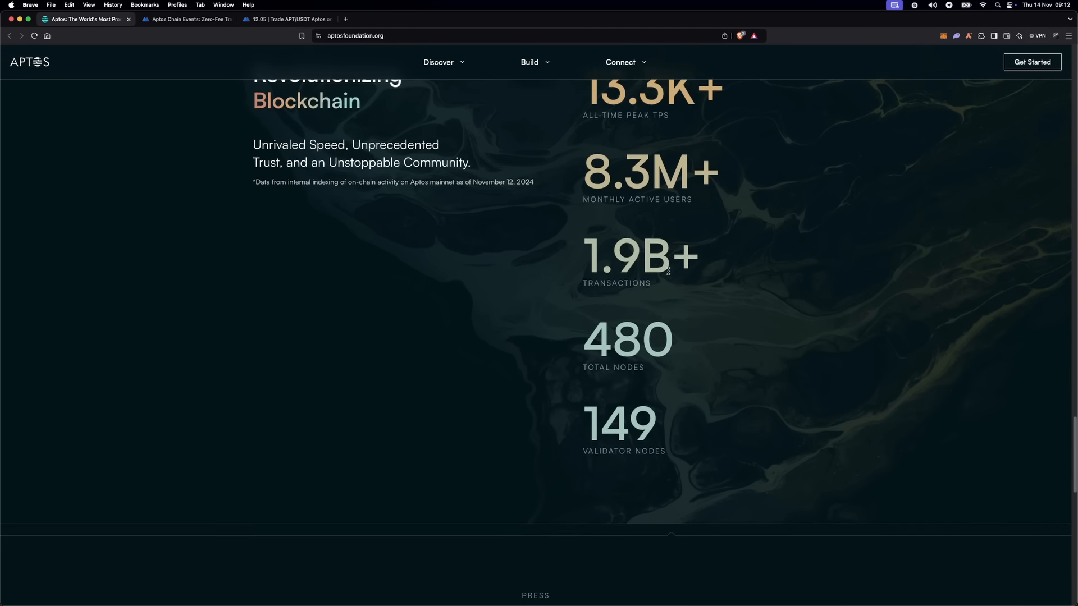
Step: Preview the Discover, Build and Connect menus, then switch to the MEXC APT/USDT tab
left_click(438, 62)
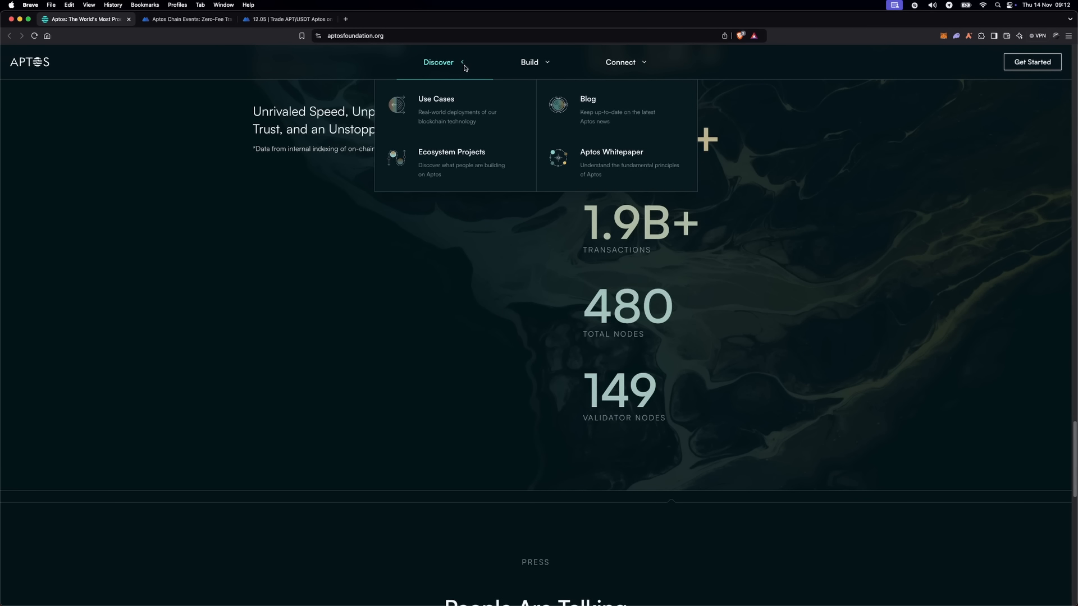
mouse_move(451, 161)
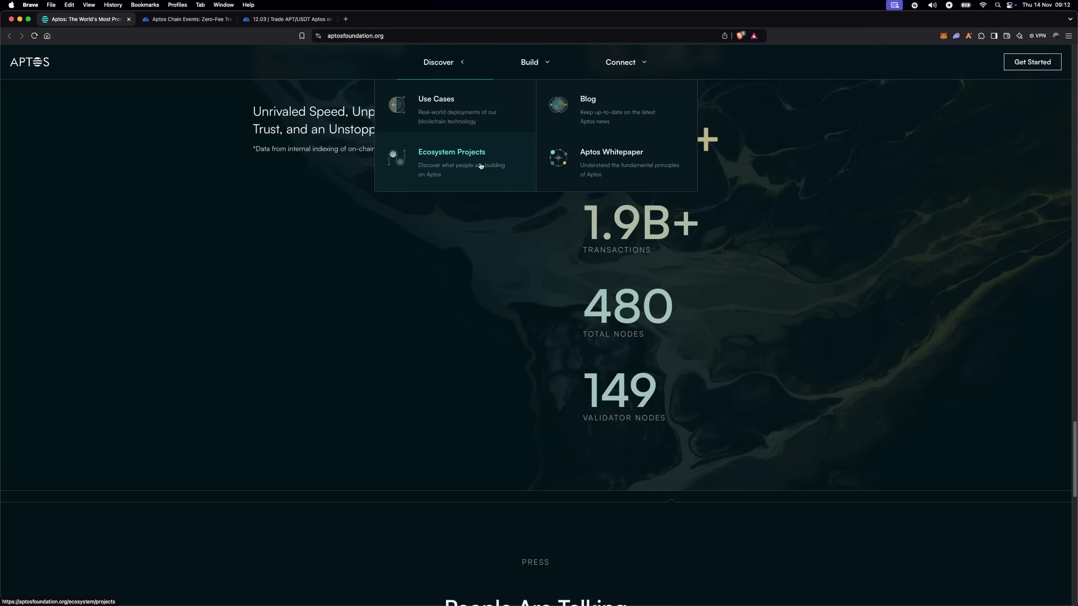
mouse_move(588, 98)
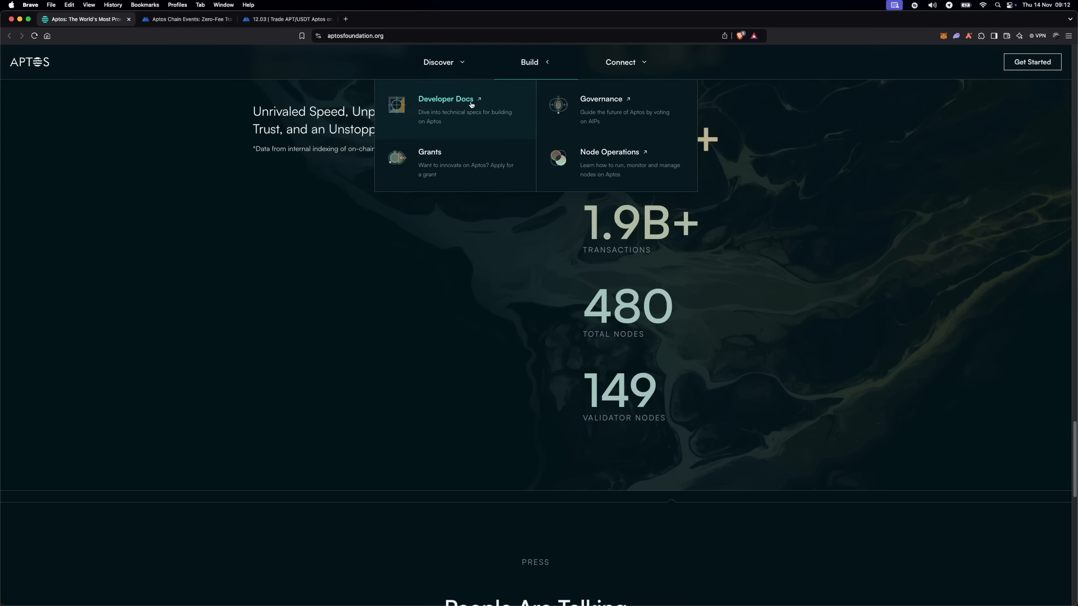
mouse_move(636, 170)
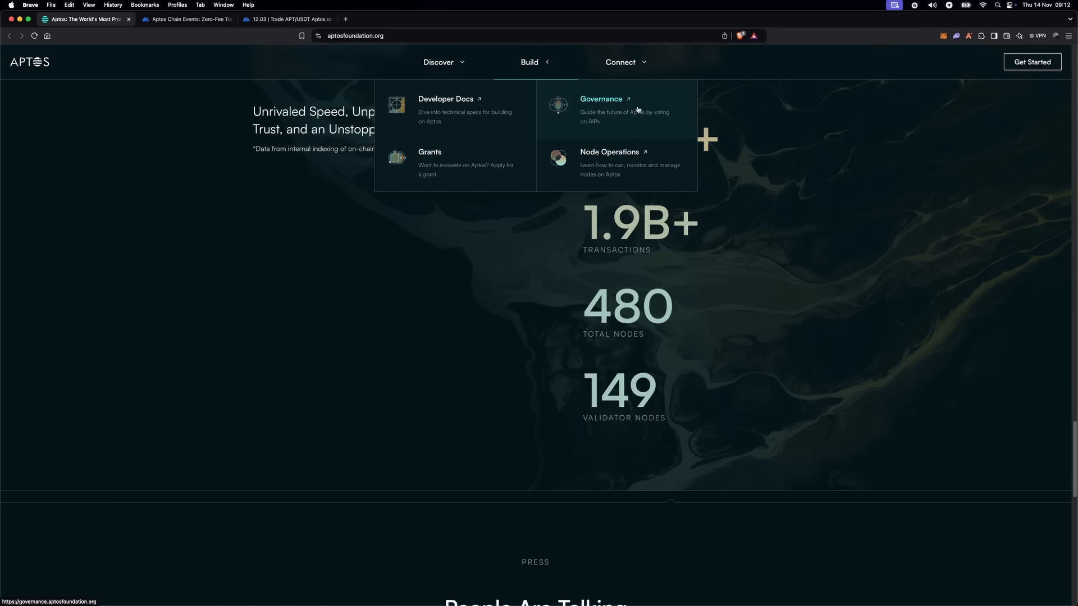
left_click(619, 62)
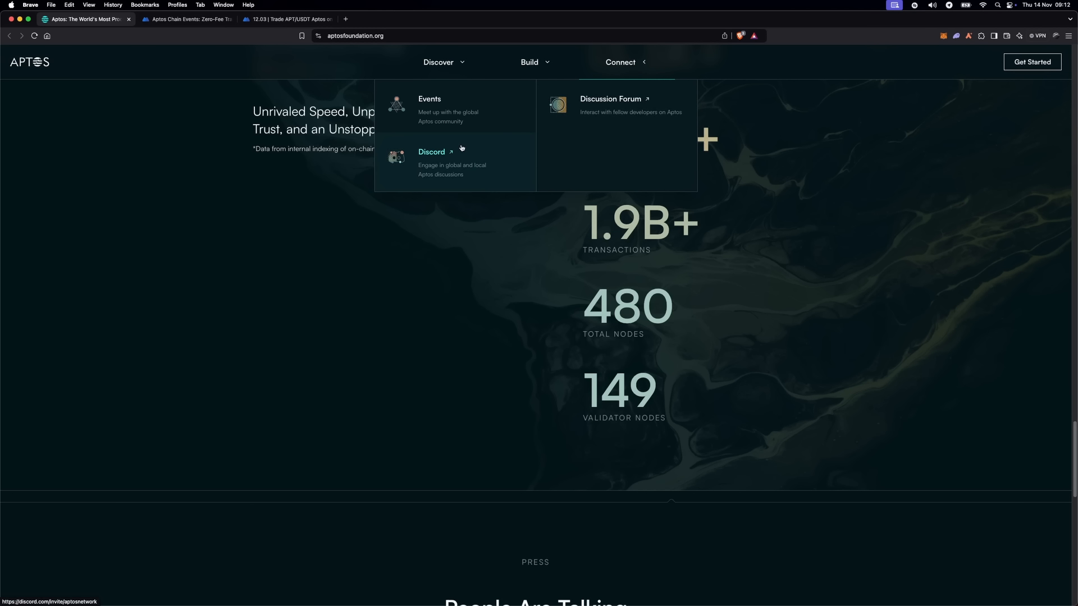
left_click(285, 18)
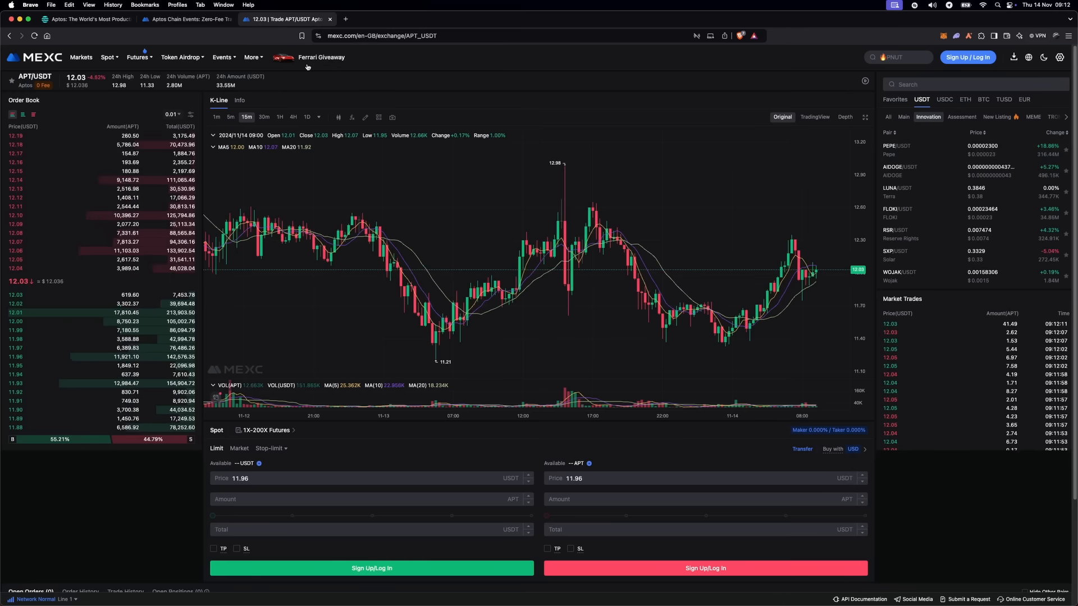
mouse_move(680, 297)
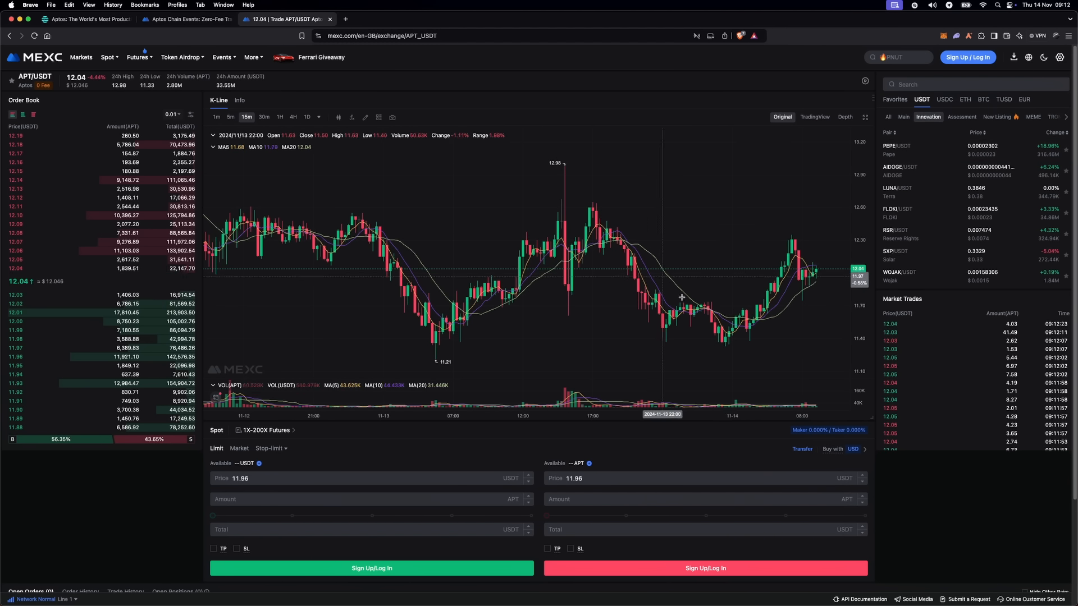
Step: Switch the APT/USDT K-Line chart to 1H candles, then go to Aptos Chain Events
left_click(279, 117)
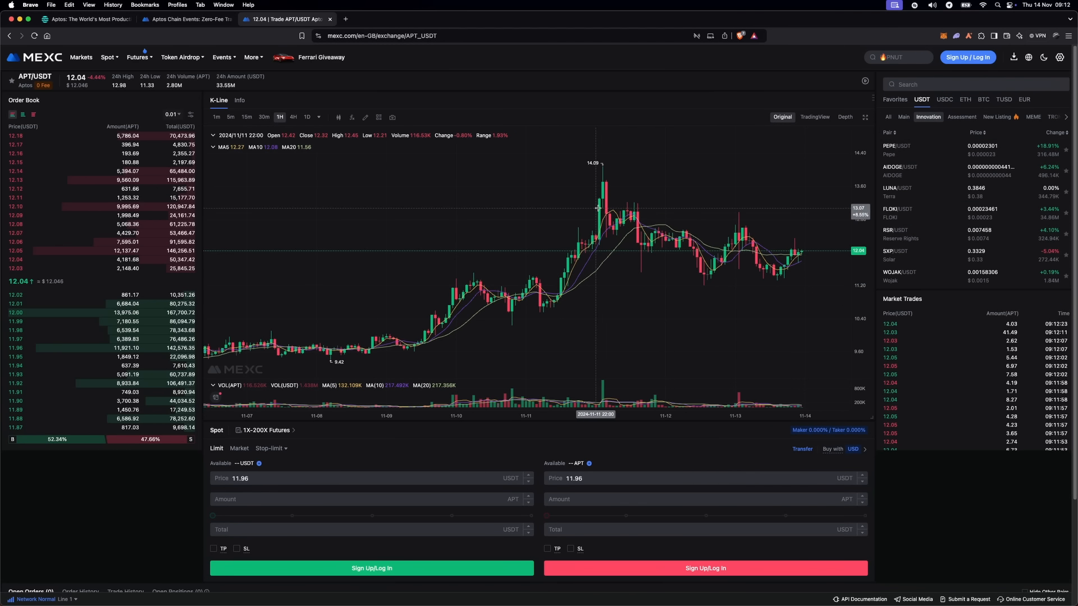
mouse_move(732, 246)
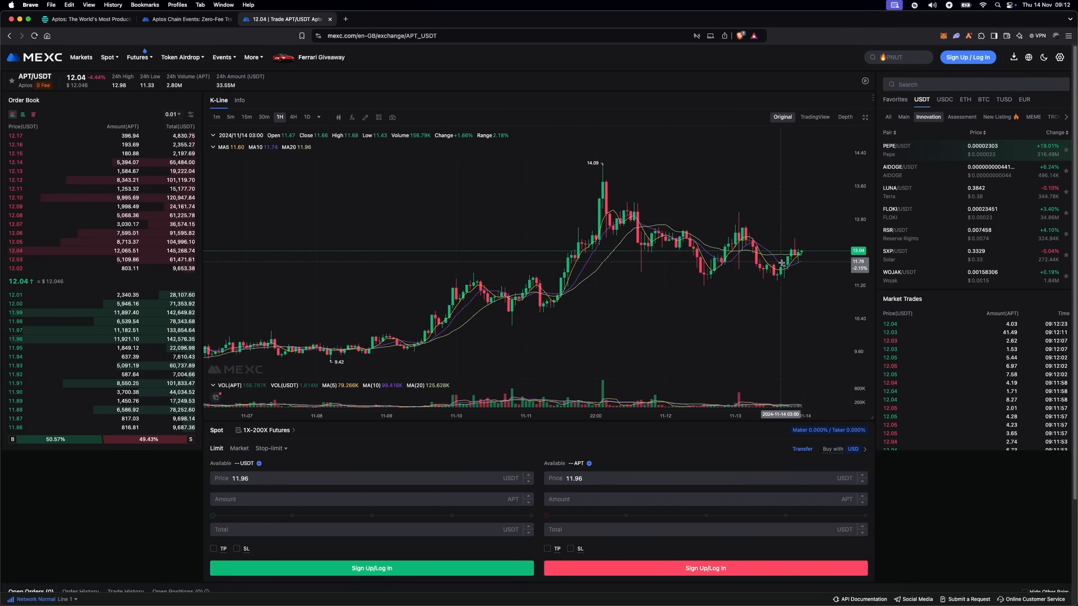
mouse_move(258, 209)
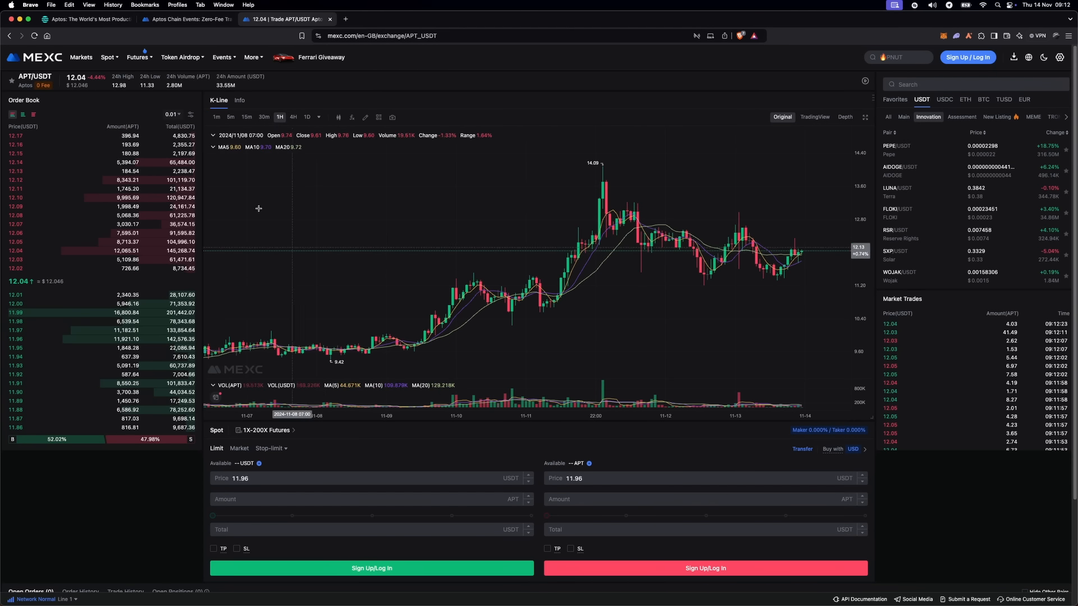
left_click(181, 18)
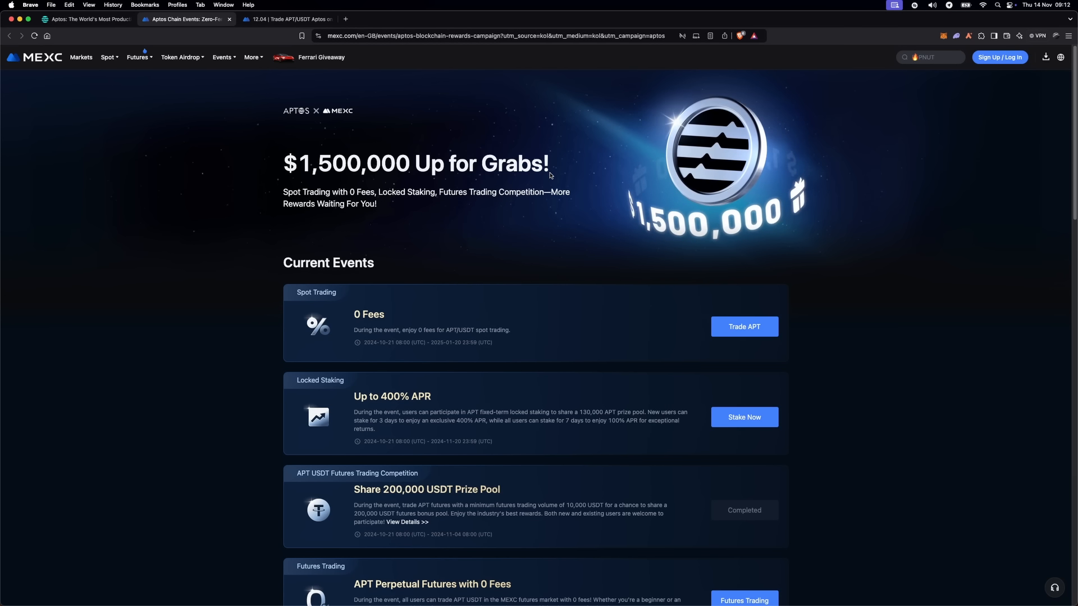
Step: Browse Current Events to highlight Locked Staking's '3 days to enjoy an exclusive 400% APR'
scroll("down", 3)
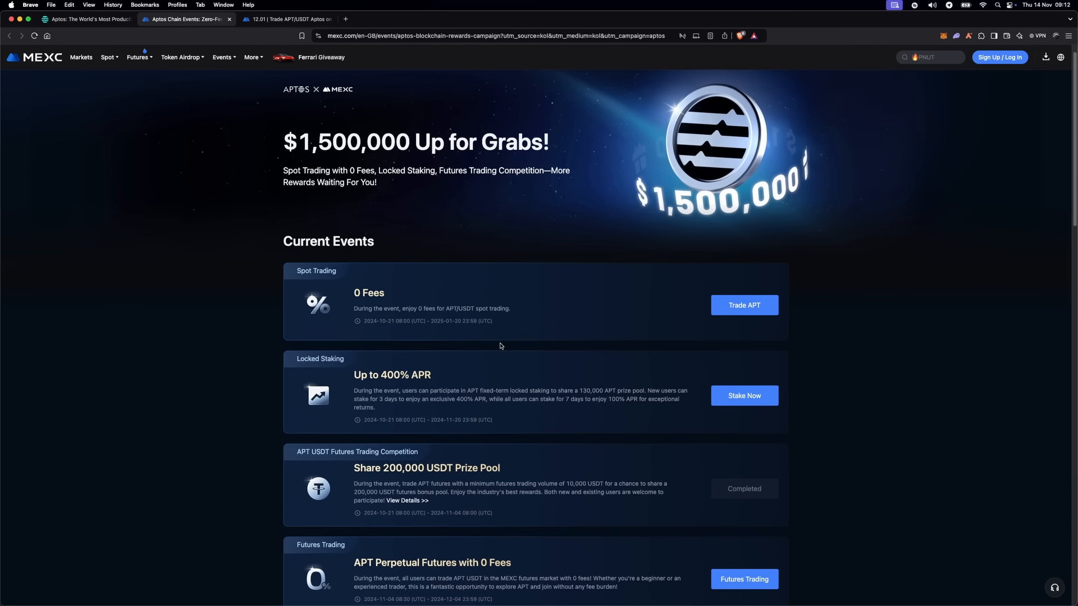
scroll("down", 3)
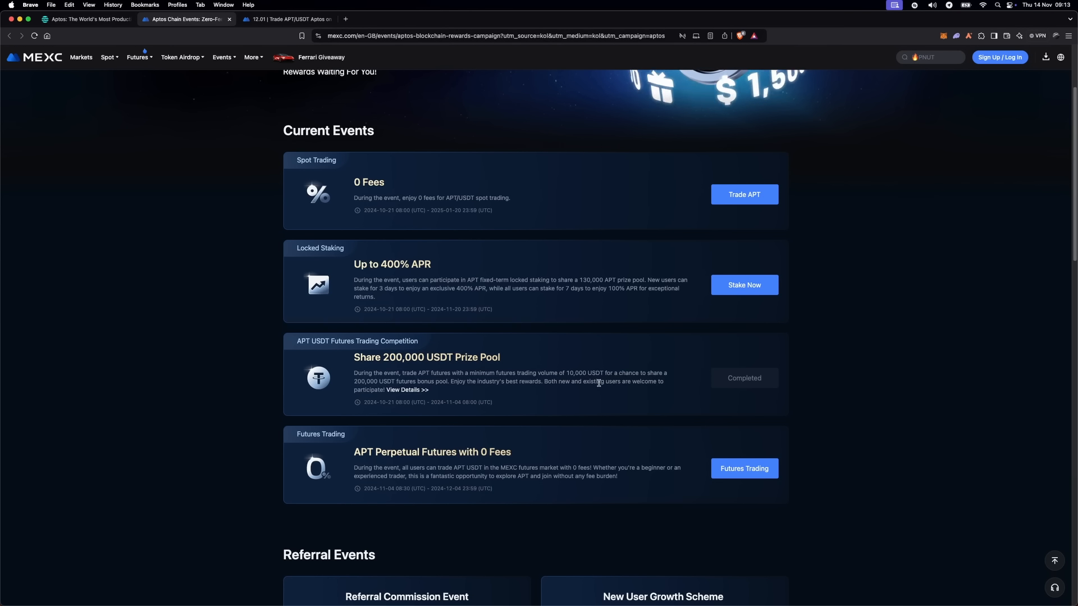
scroll("up", 3)
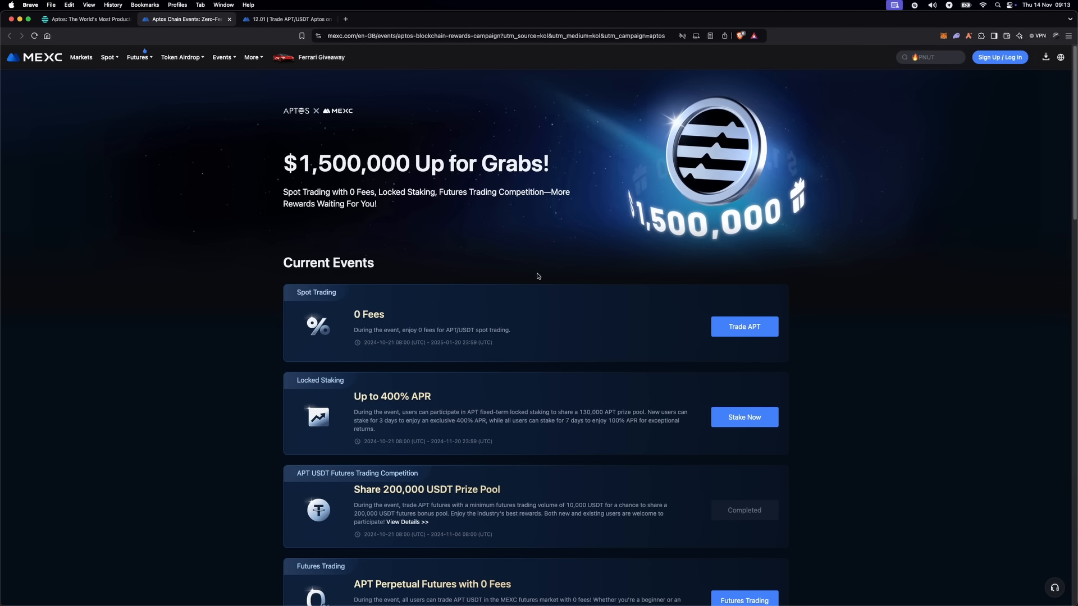
scroll("down", 3)
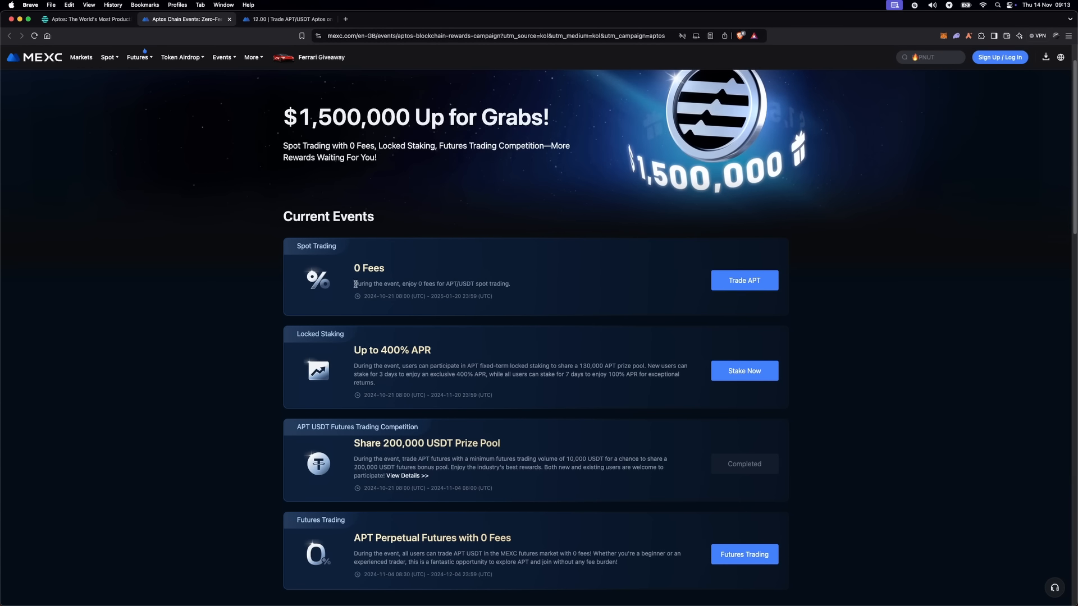
mouse_move(567, 324)
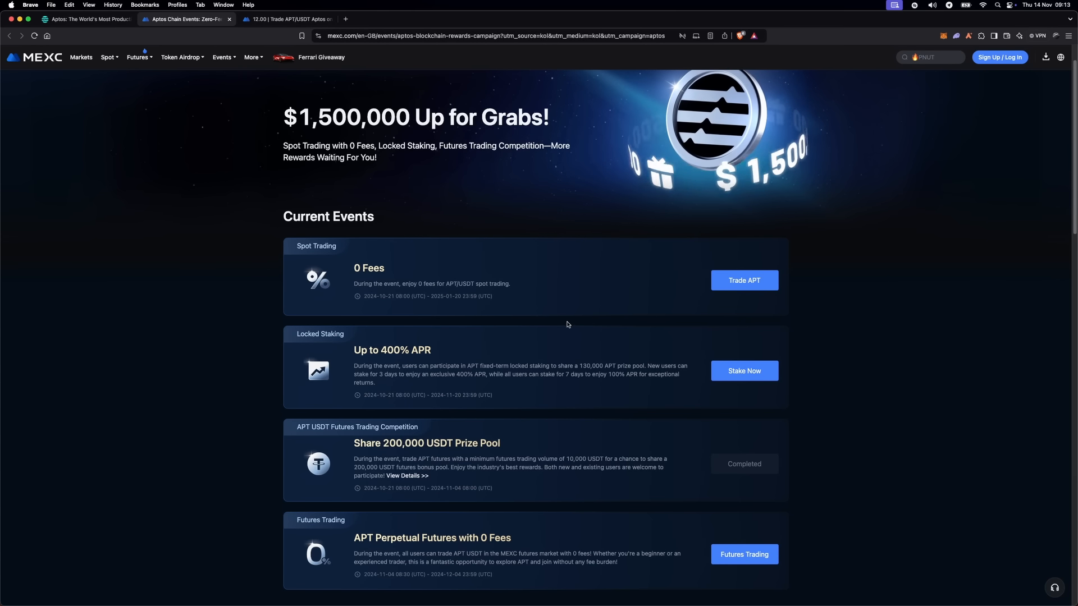
scroll("down", 3)
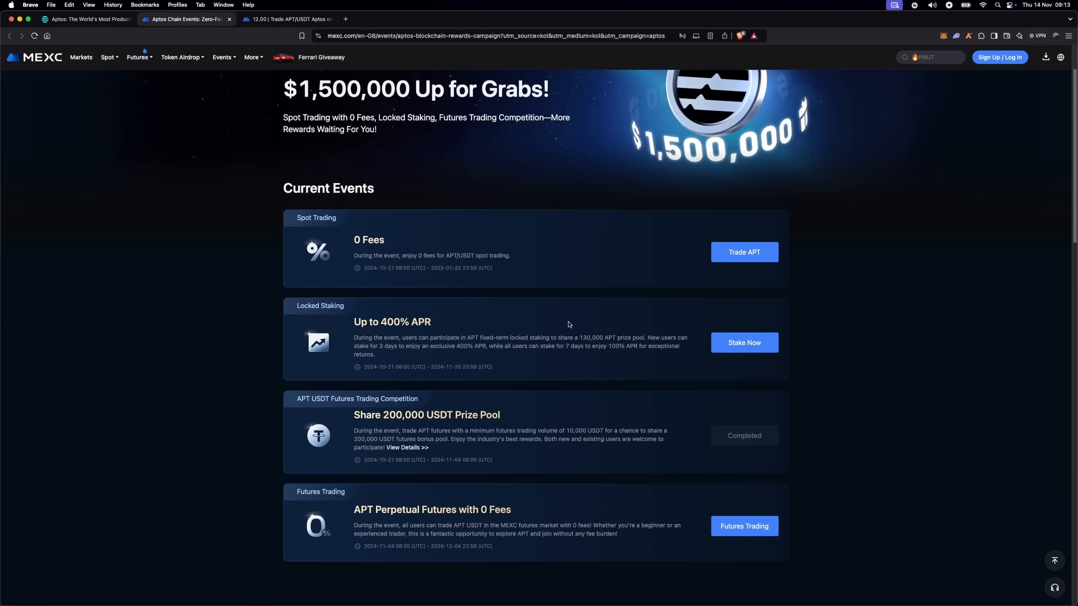
scroll("down", 3)
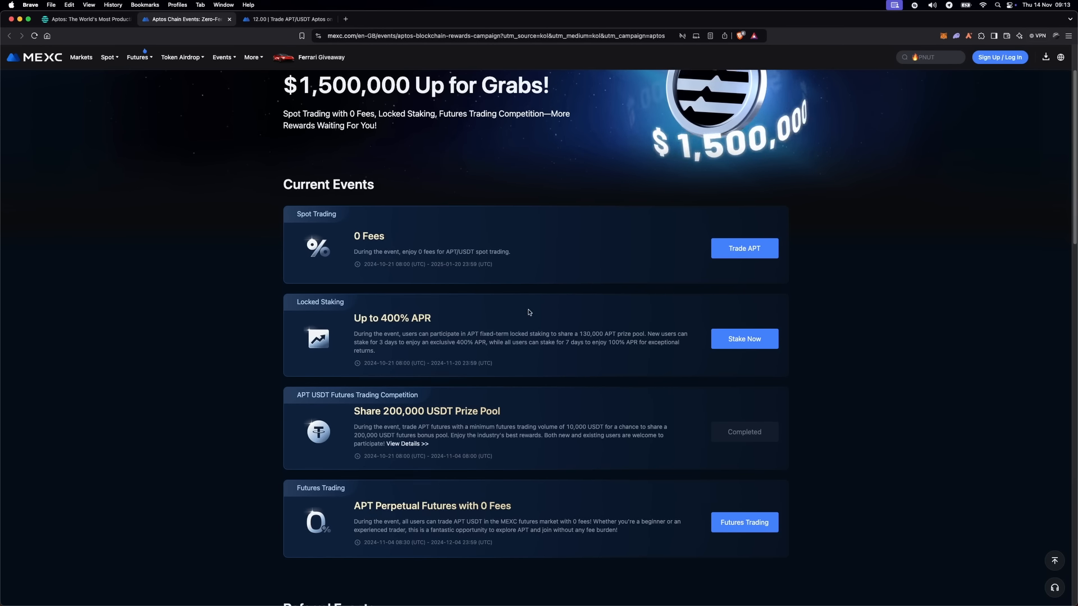
scroll("down", 3)
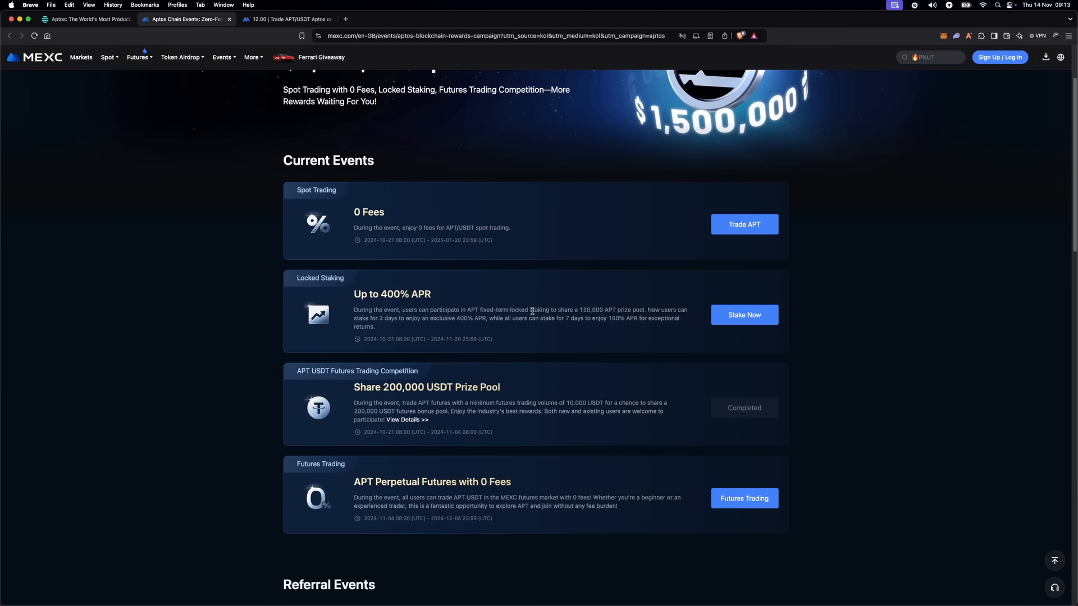
mouse_move(617, 374)
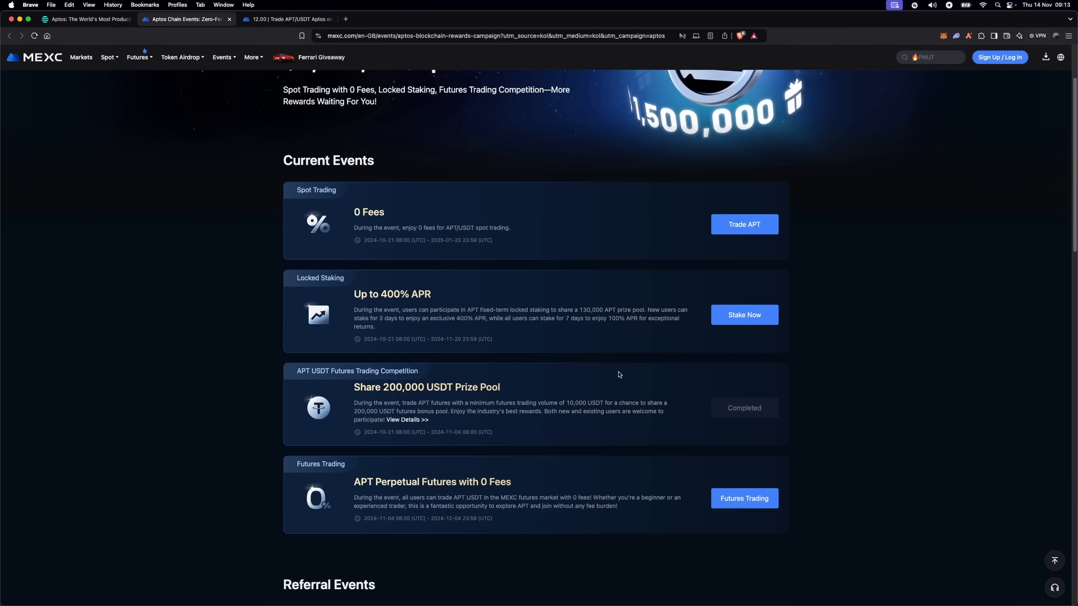
scroll("down", 3)
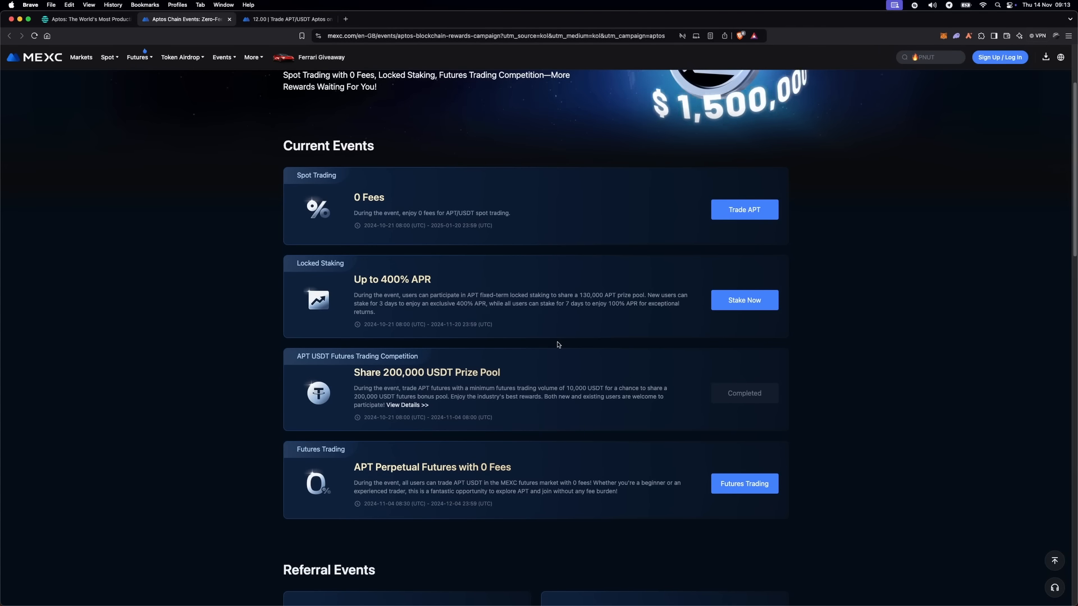
mouse_move(495, 316)
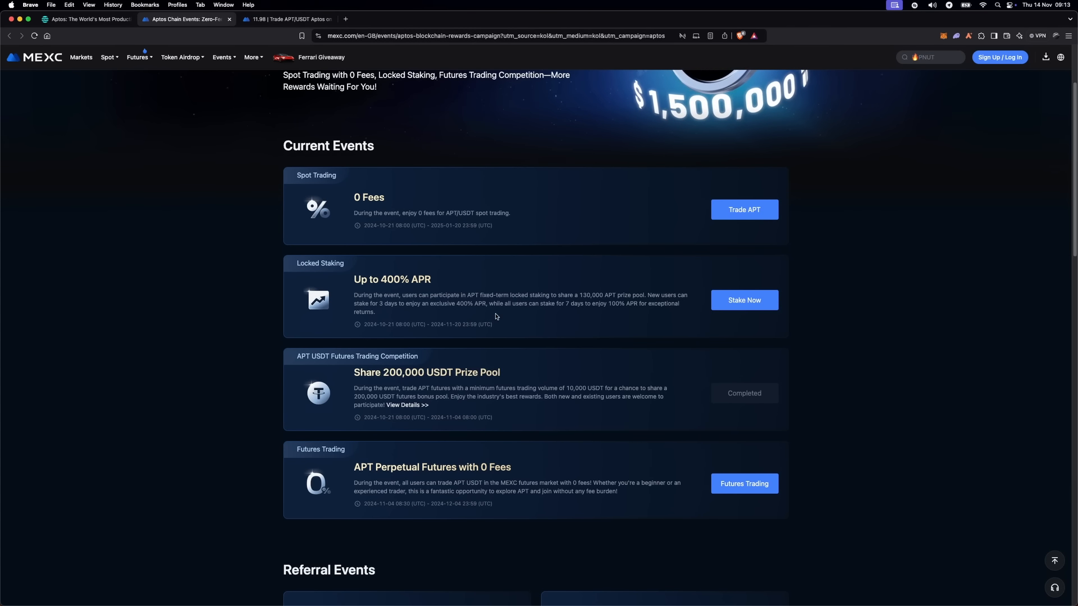
scroll("down", 3)
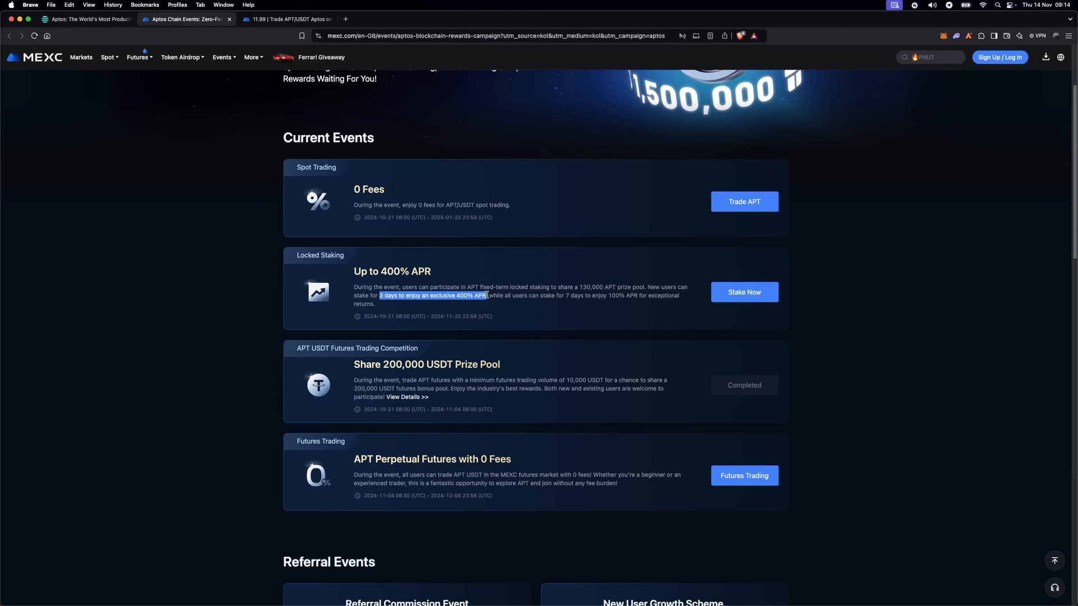
Step: Highlight the APT Futures Competition's 10,000 USDT minimum trading volume requirement
scroll("down", 3)
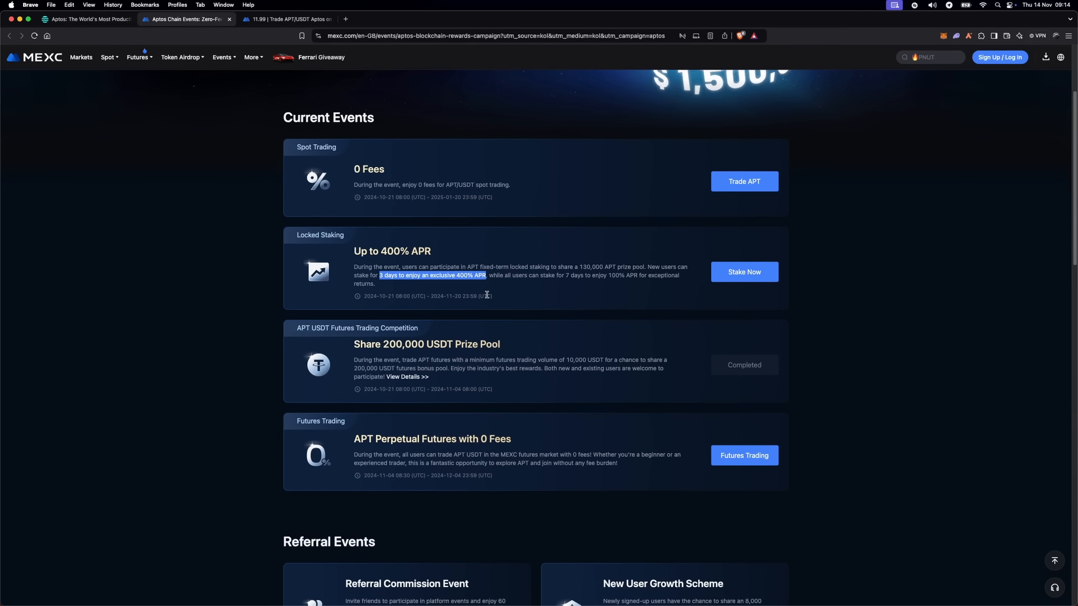
scroll("down", 3)
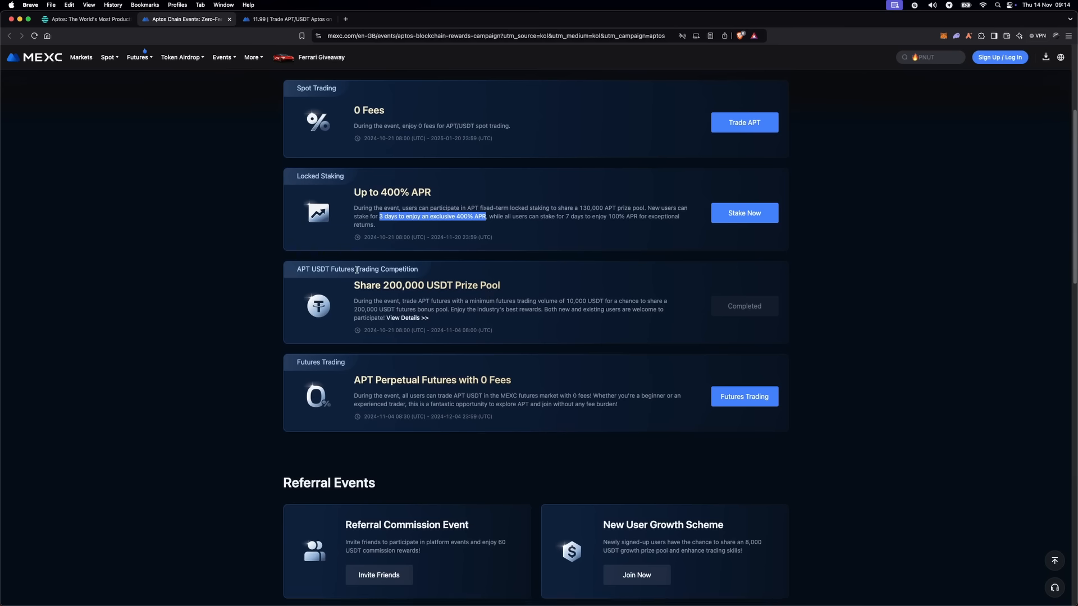
scroll("down", 3)
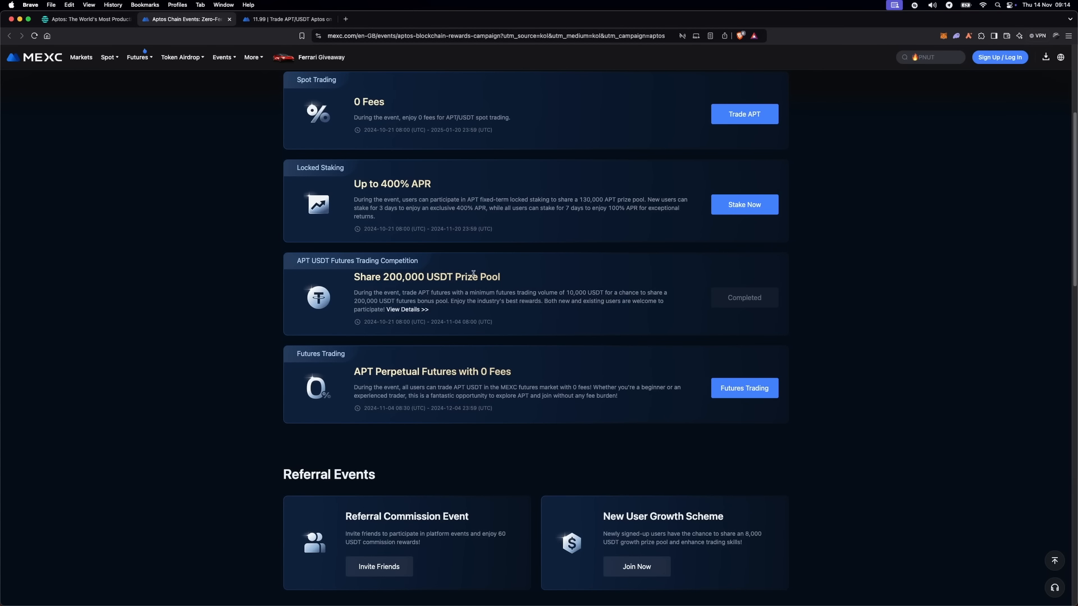
mouse_move(449, 279)
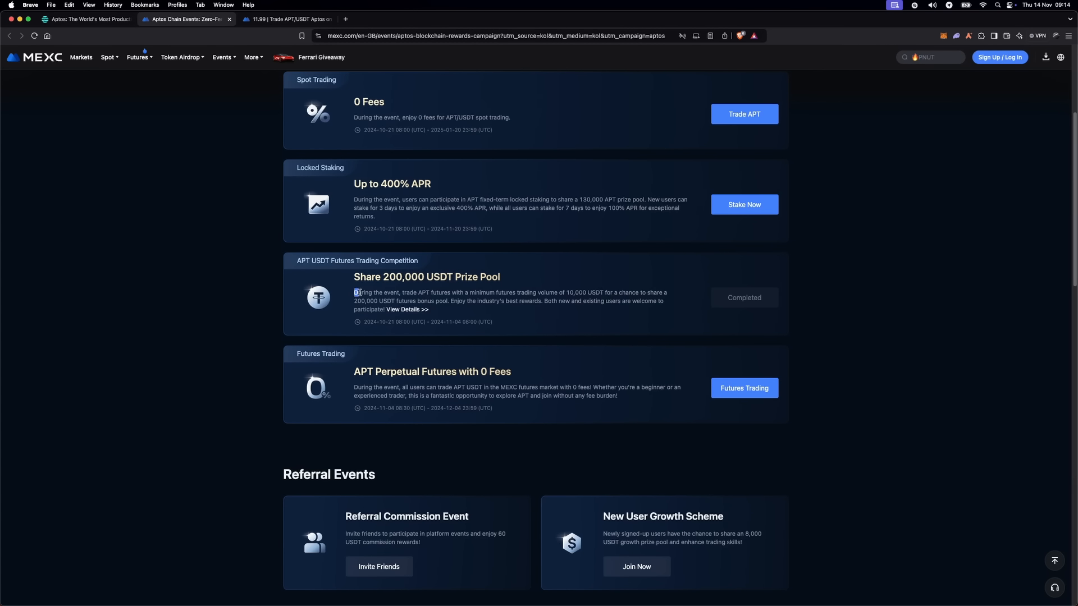
left_click_drag(354, 292, 604, 292)
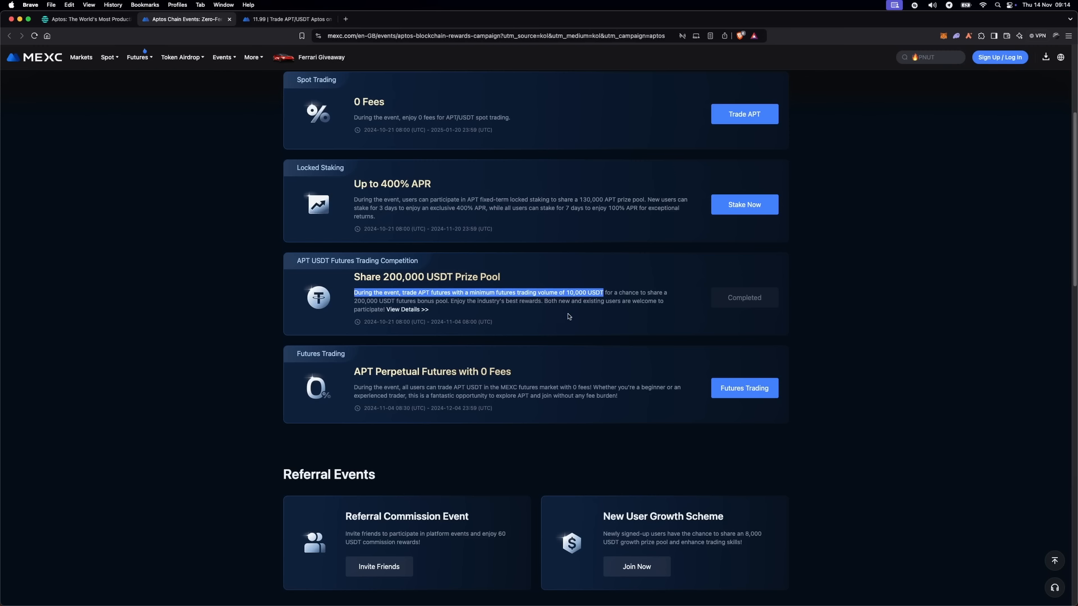
mouse_move(505, 309)
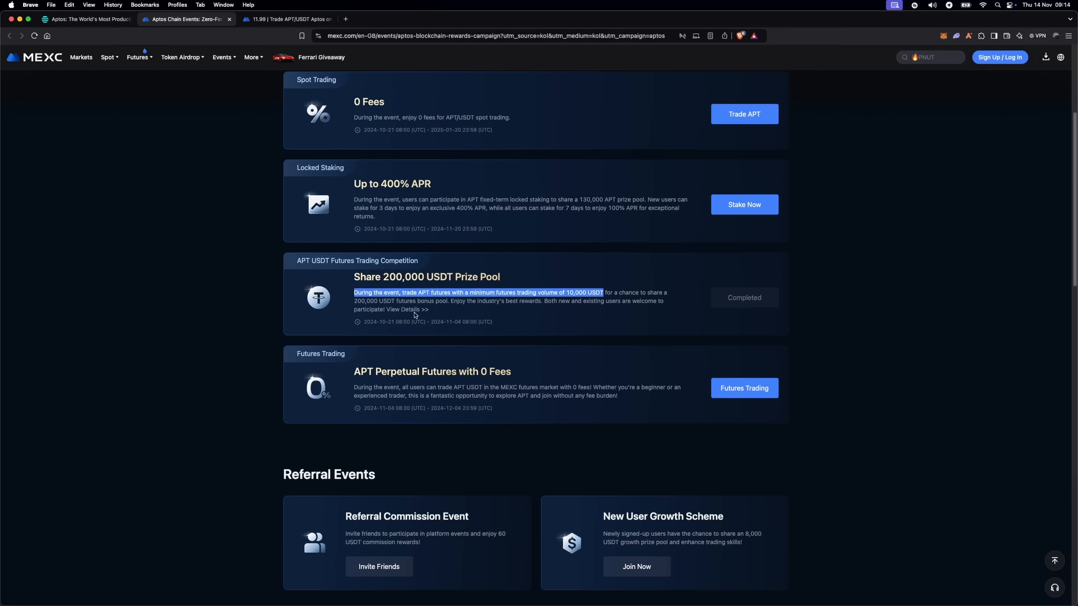
left_click(413, 309)
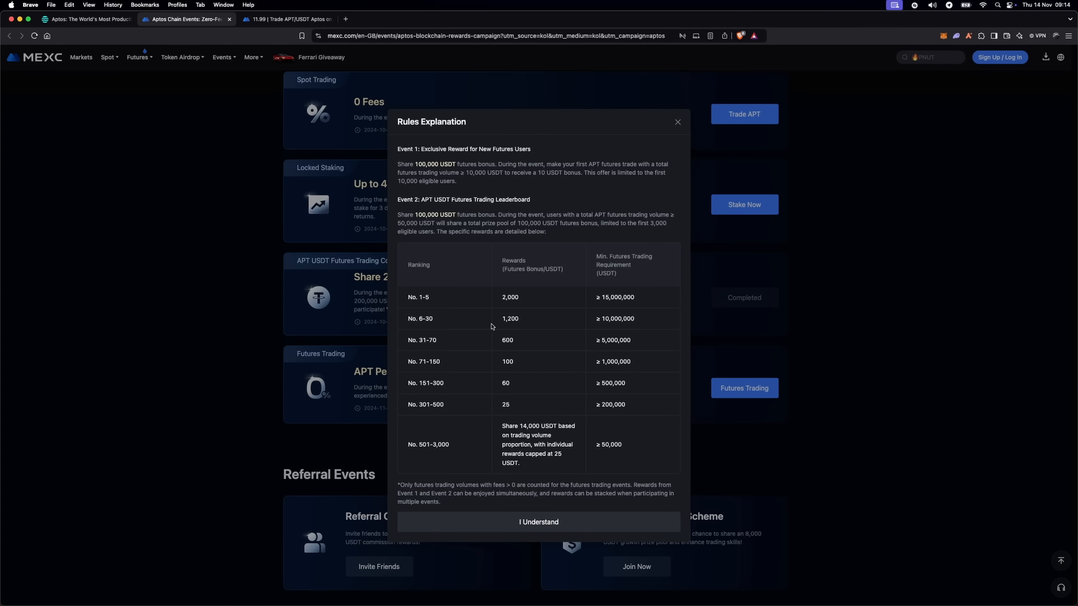
mouse_move(646, 305)
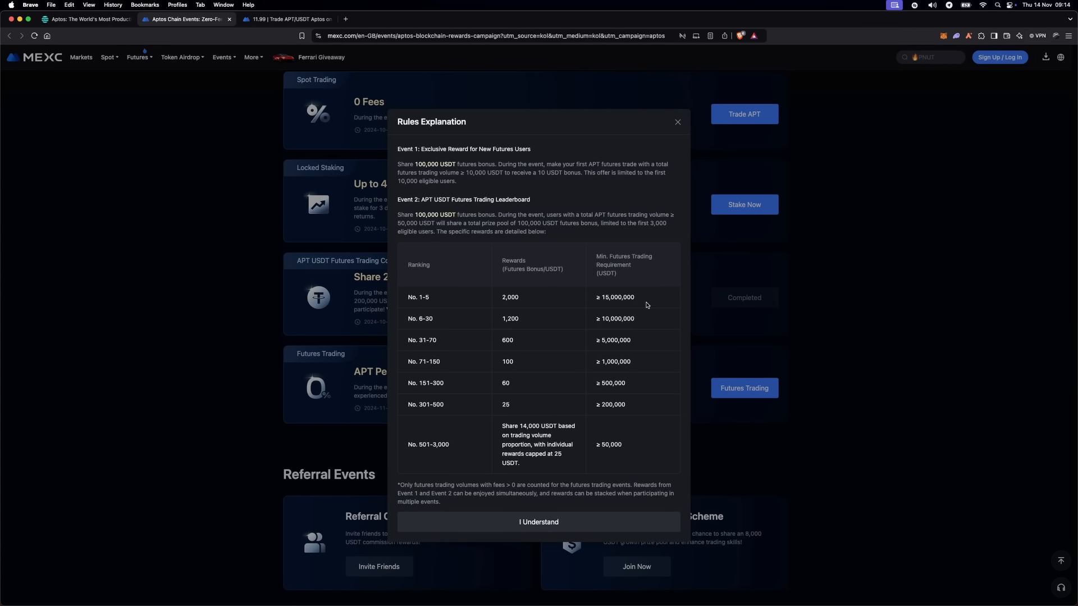
mouse_move(635, 463)
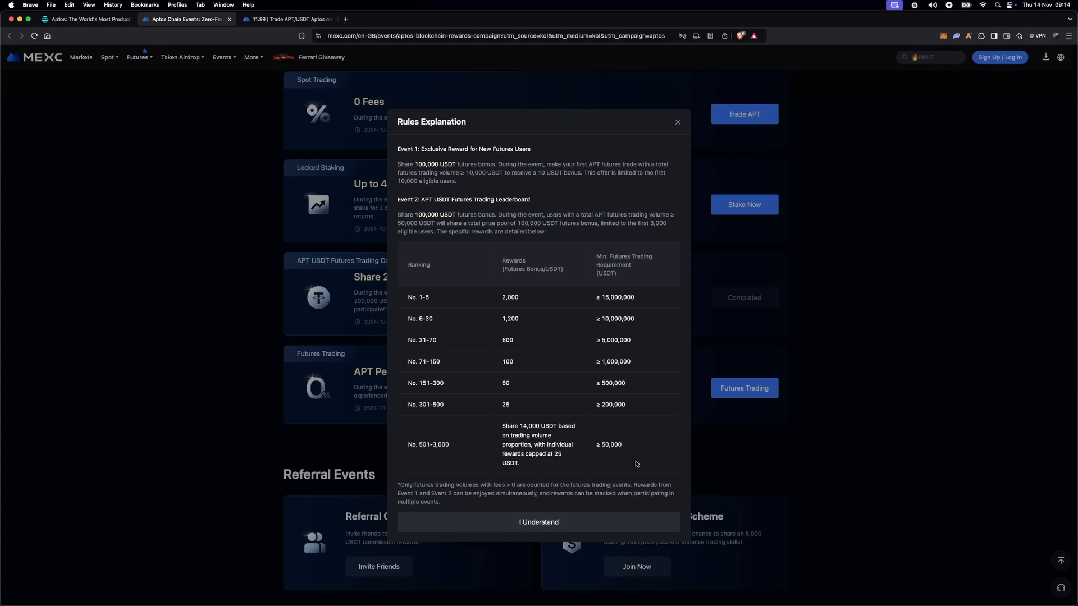
mouse_move(544, 190)
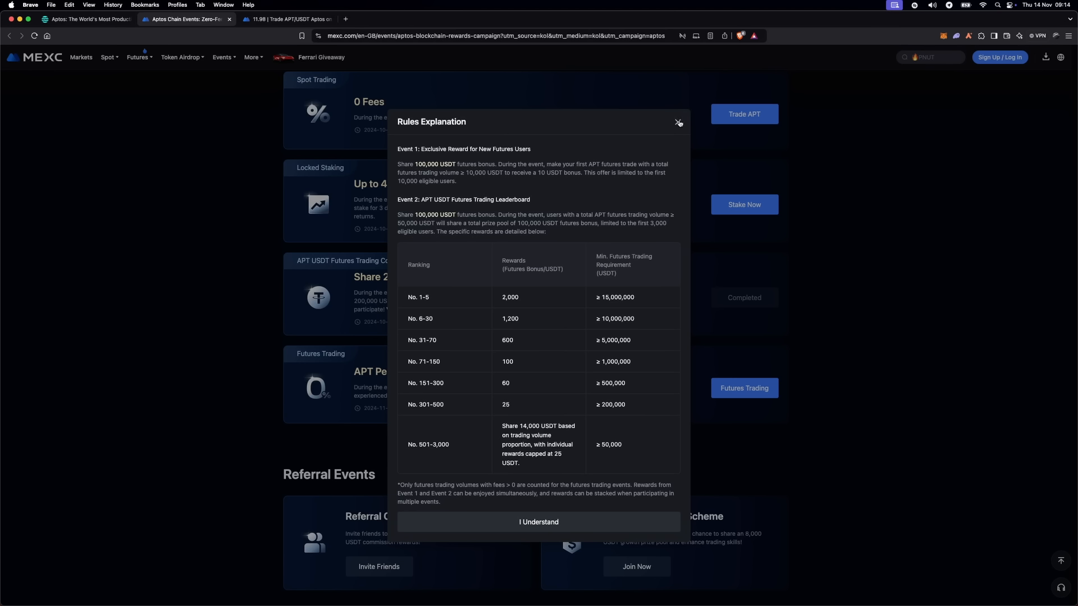
left_click(678, 122)
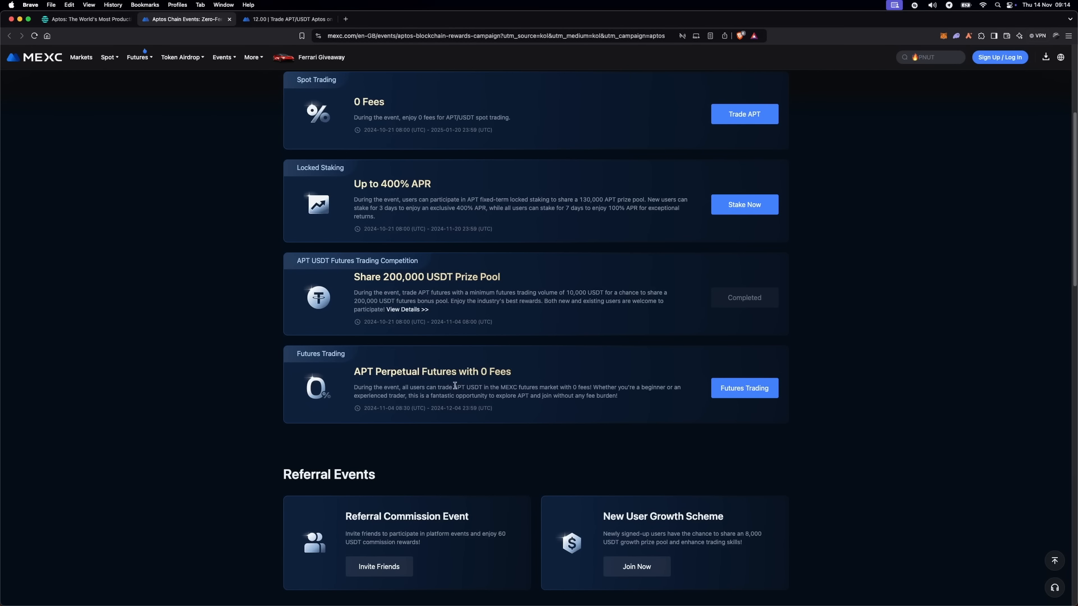
Step: Highlight the 0-fee APT USDT futures note and scroll to Referral Events
left_click_drag(443, 386, 538, 386)
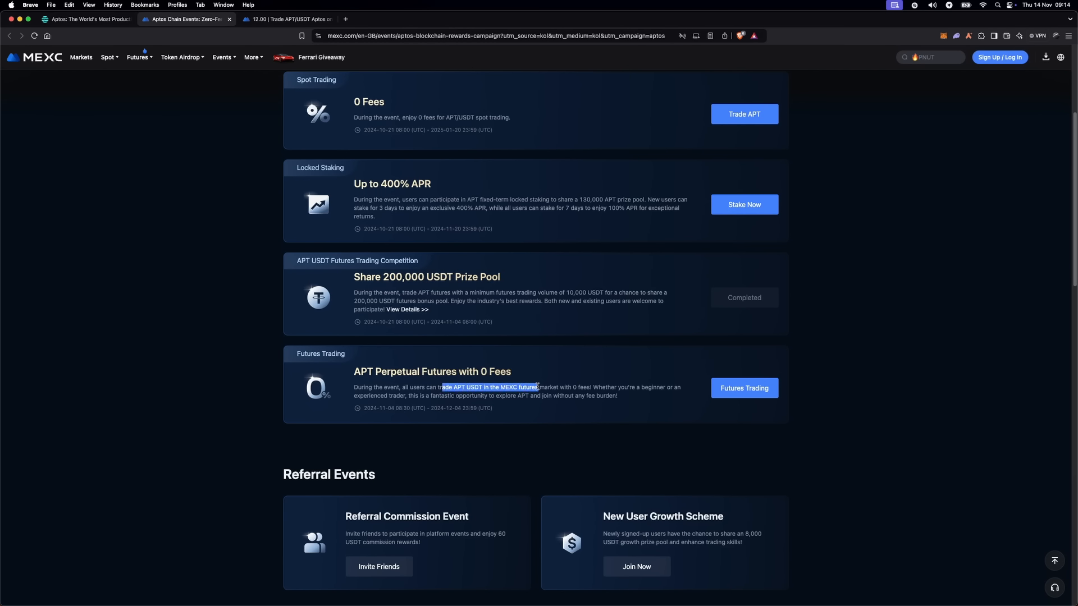
scroll("down", 3)
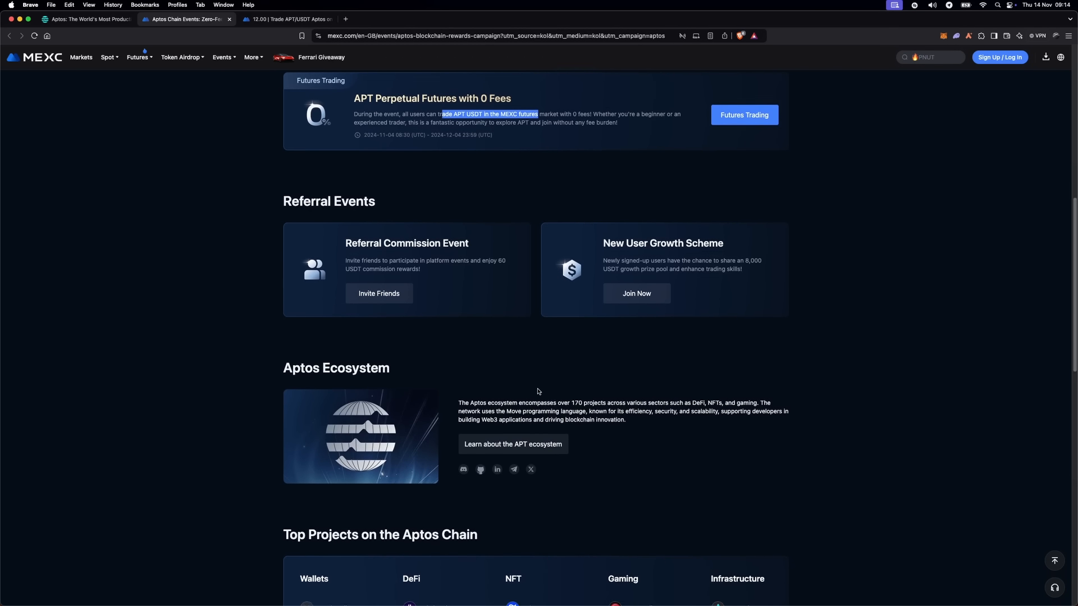
Step: Scroll past Top Projects and Related Information to Event Rules, then back to Current Events
scroll("down", 3)
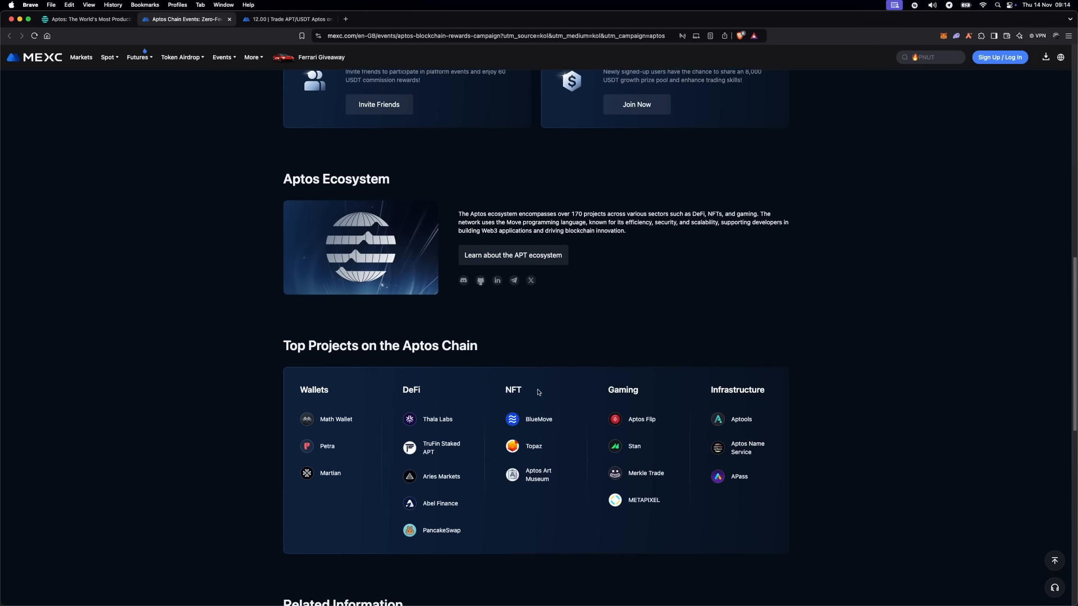
scroll("down", 3)
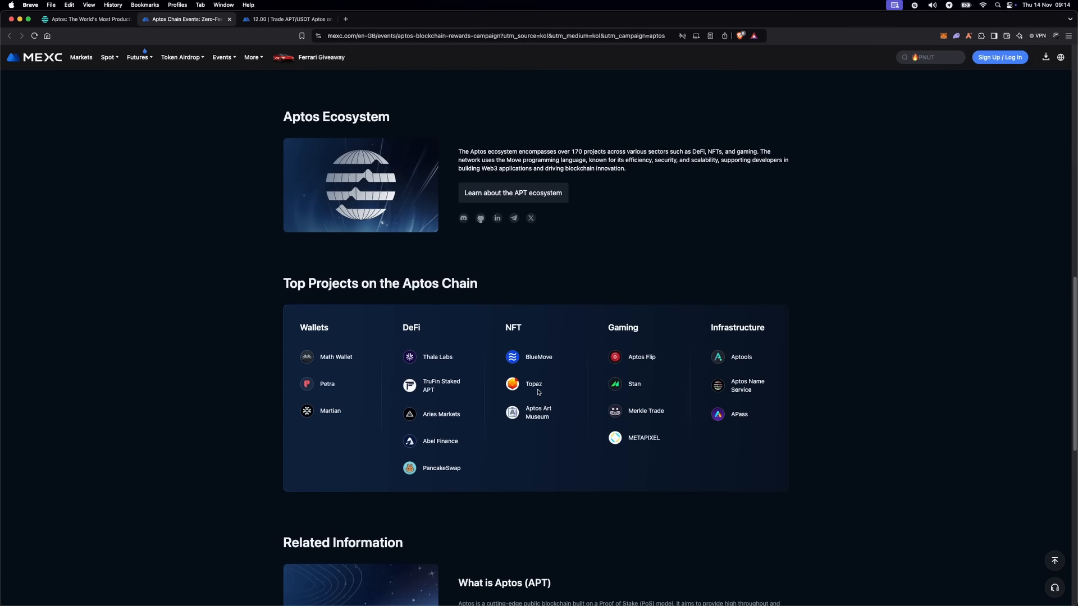
scroll("down", 3)
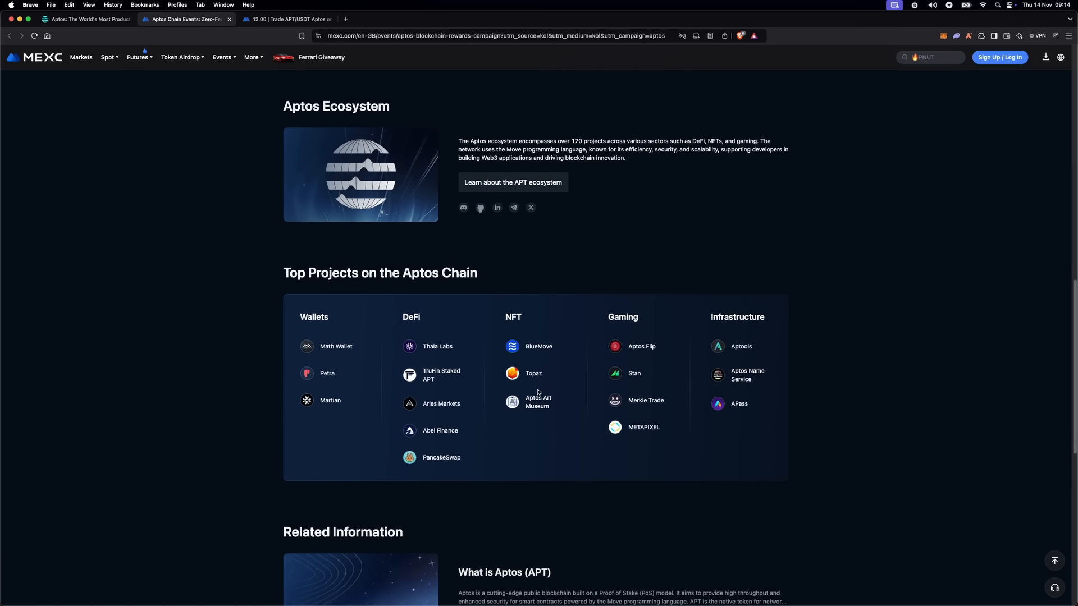
scroll("down", 3)
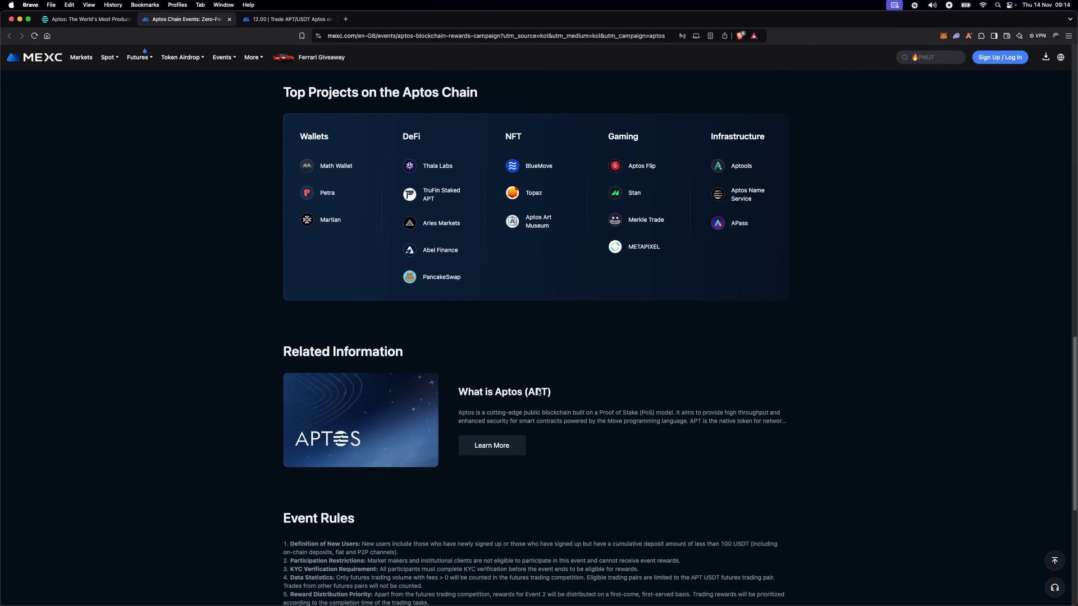
scroll("down", 3)
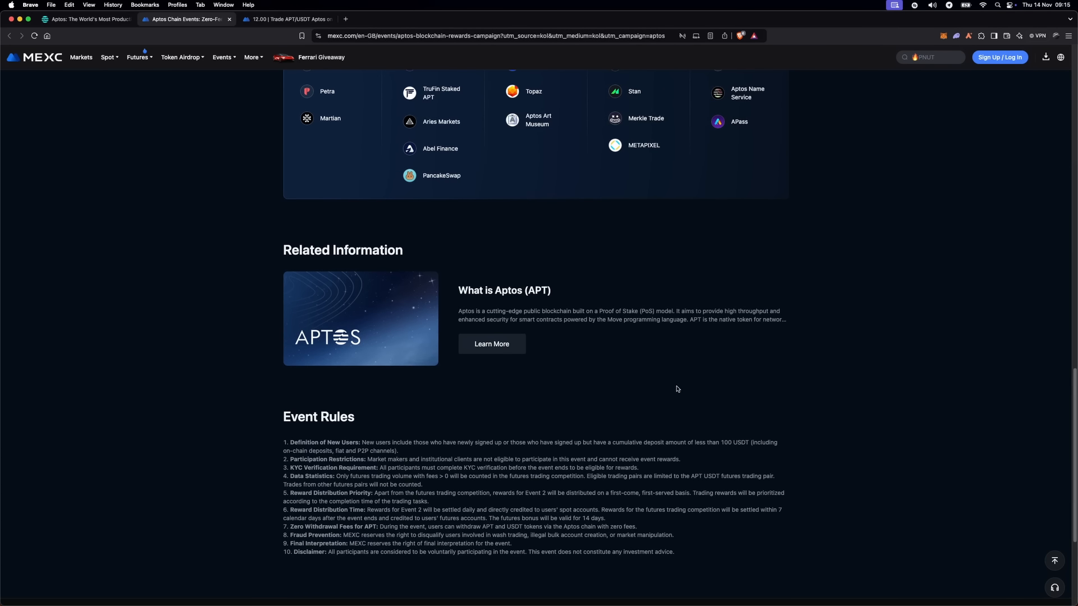
scroll("down", 3)
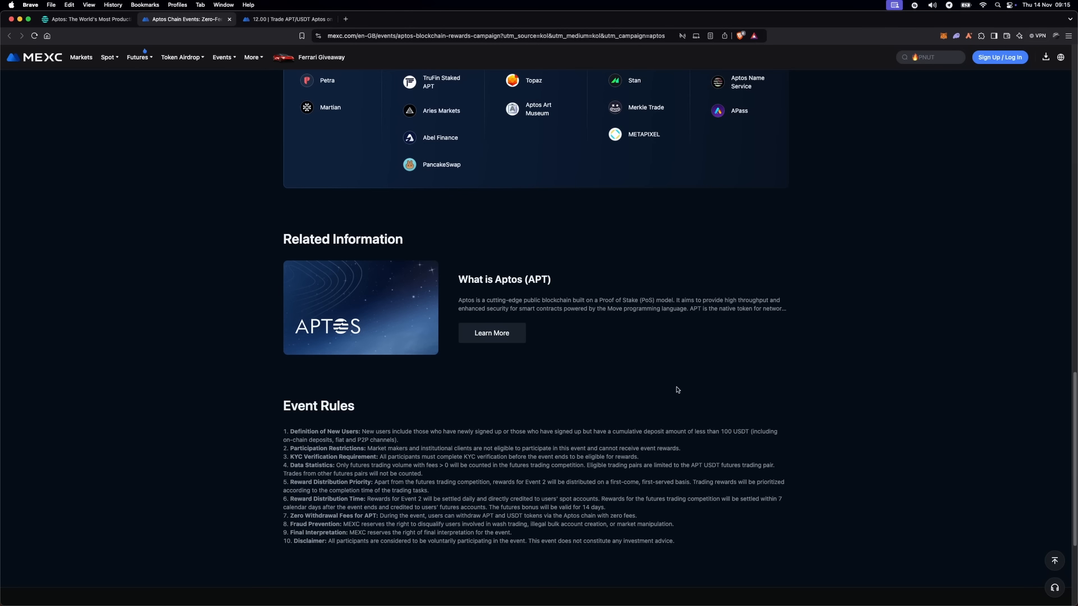
mouse_move(467, 413)
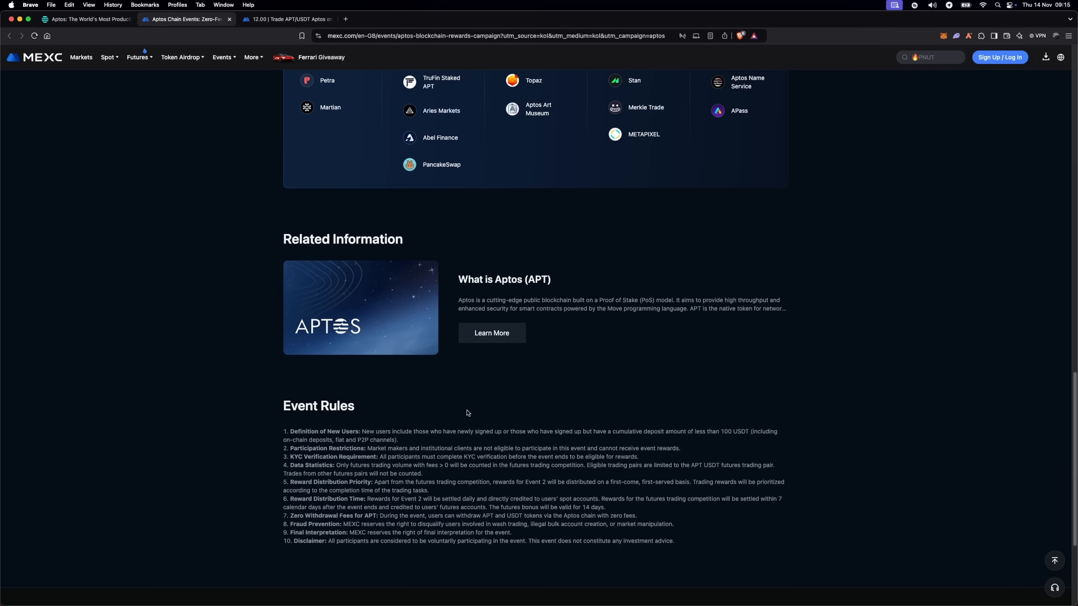
scroll("up", 3)
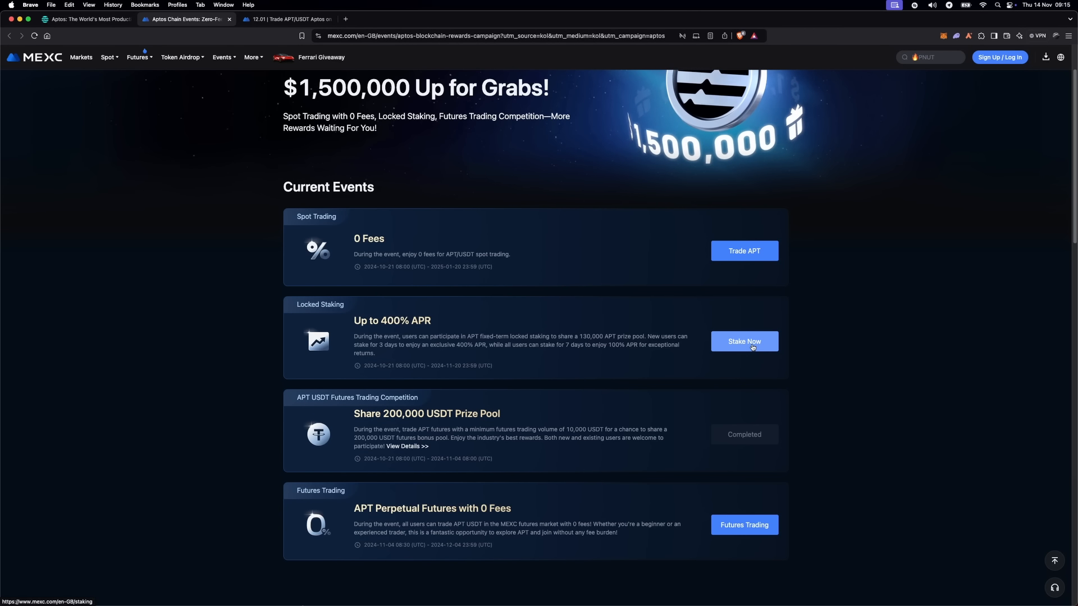
scroll("down", 3)
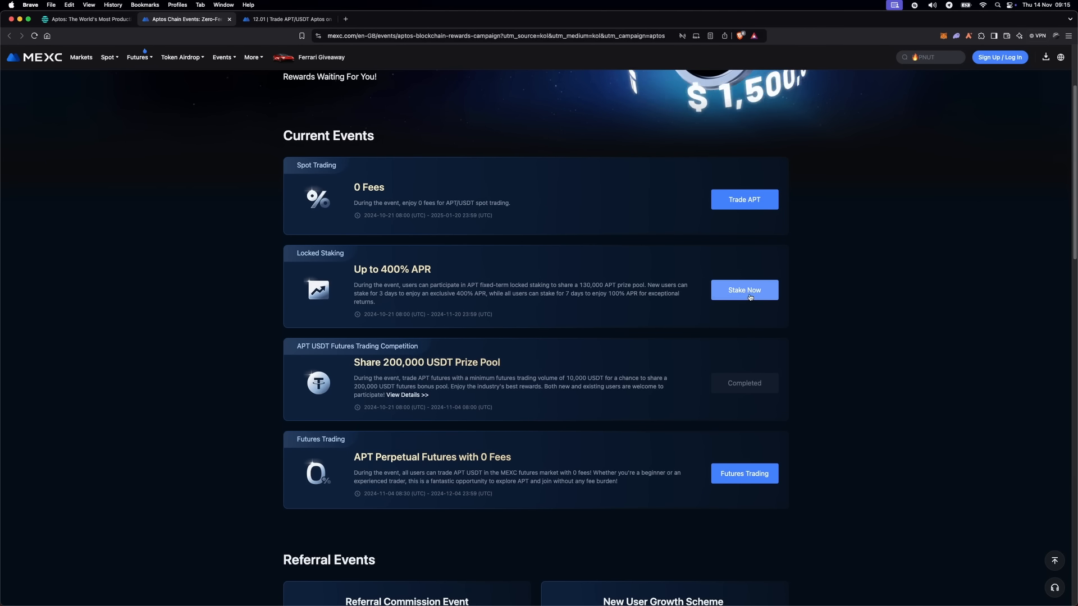
Step: Open Stake Now to view the sold-out 400% APT Savings offer, then return to campaign events
left_click(744, 289)
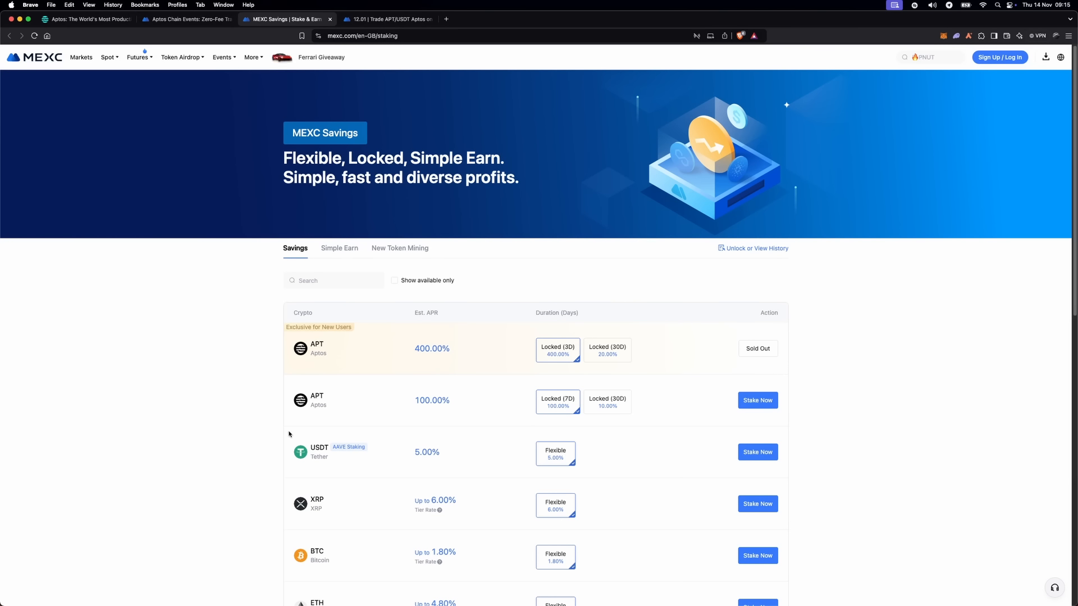
scroll("down", 3)
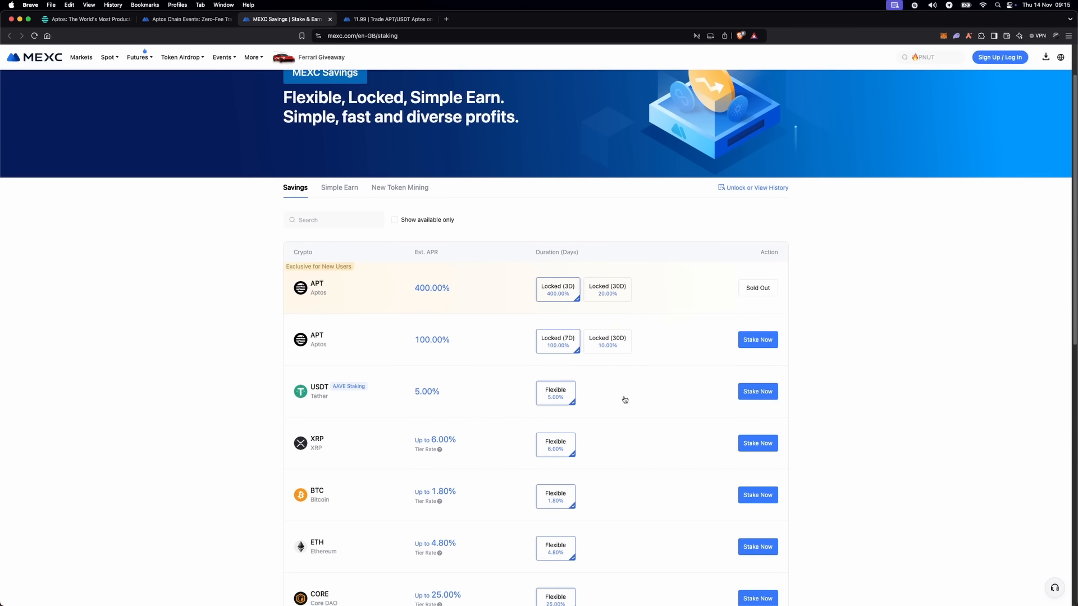
scroll("down", 3)
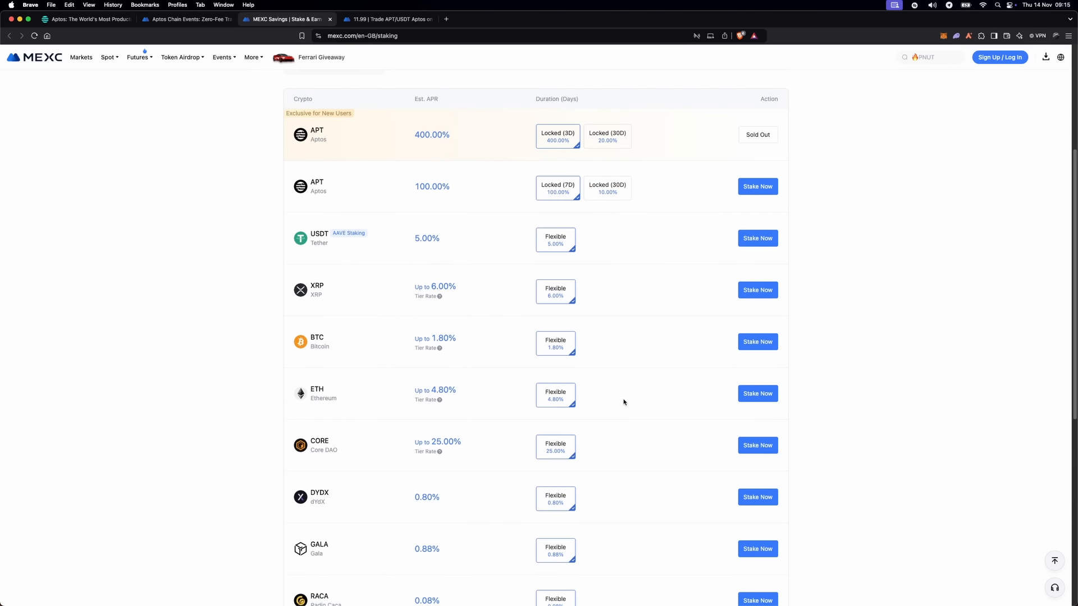
scroll("down", 3)
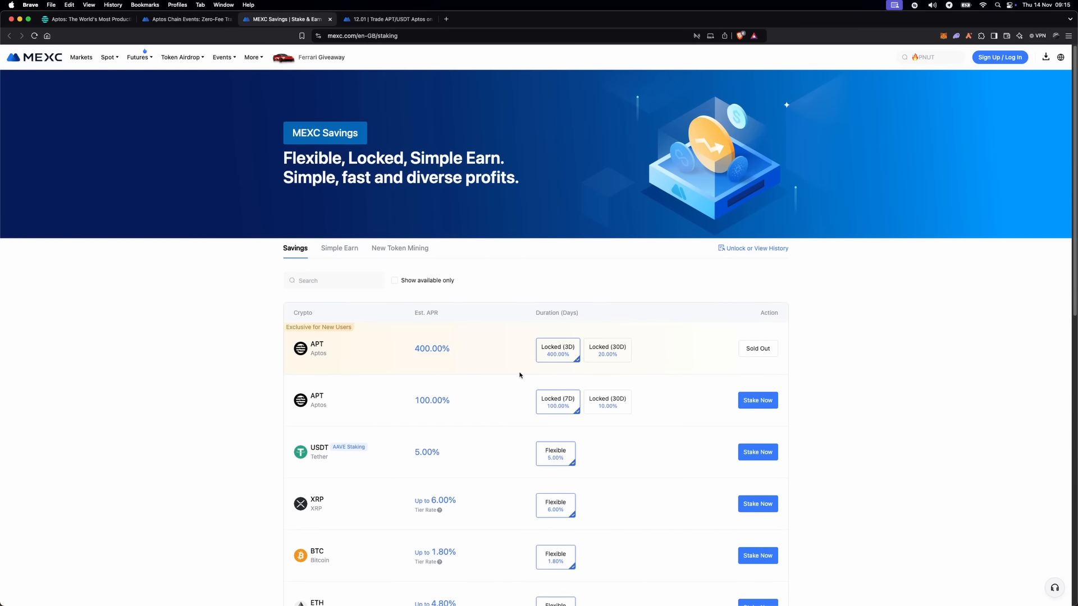
left_click(185, 19)
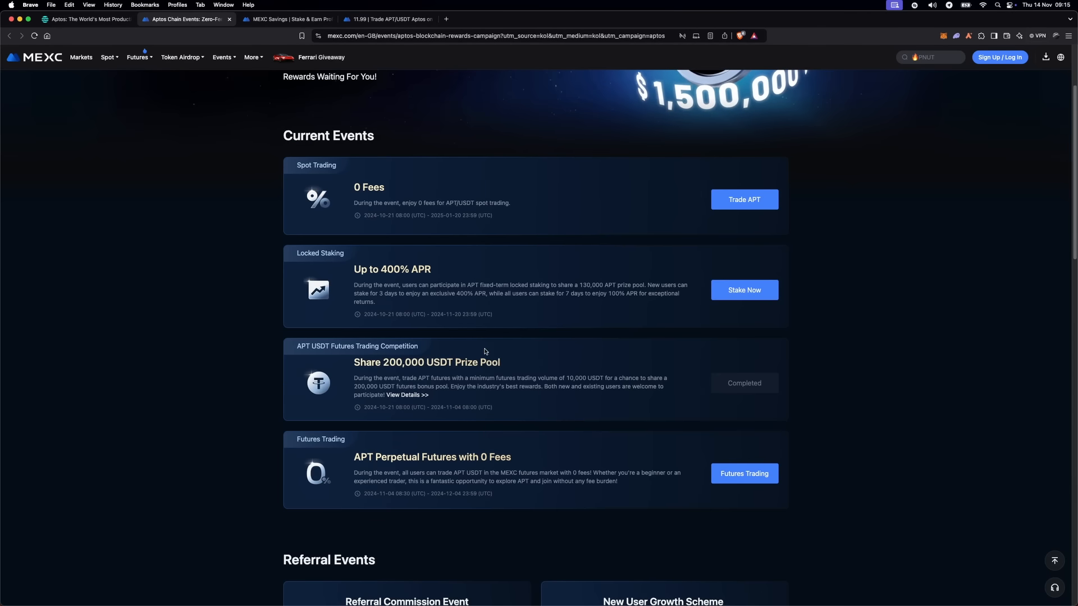
scroll("up", 3)
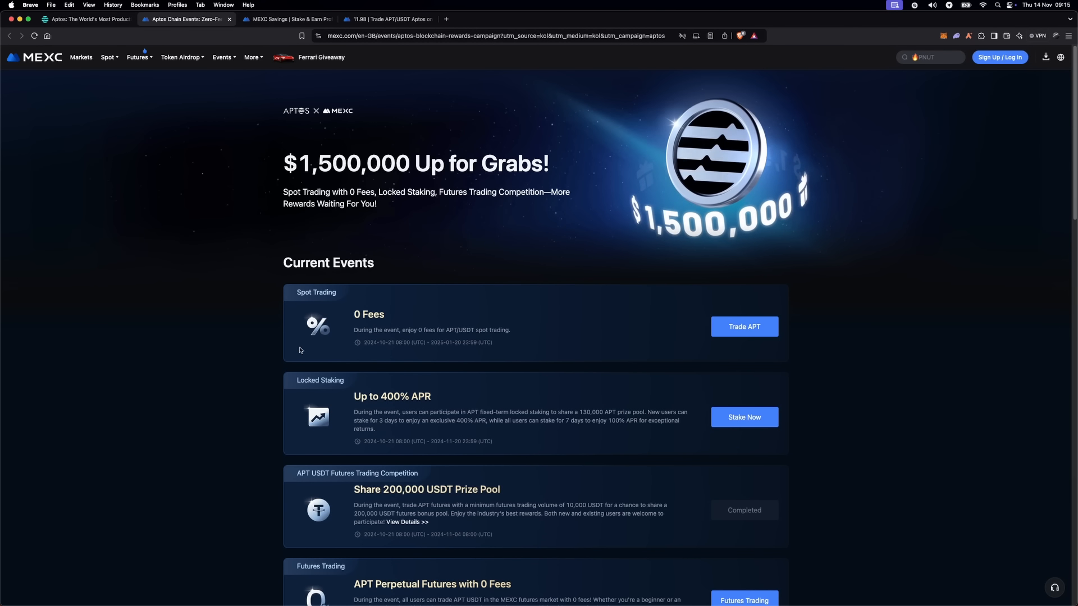
mouse_move(548, 413)
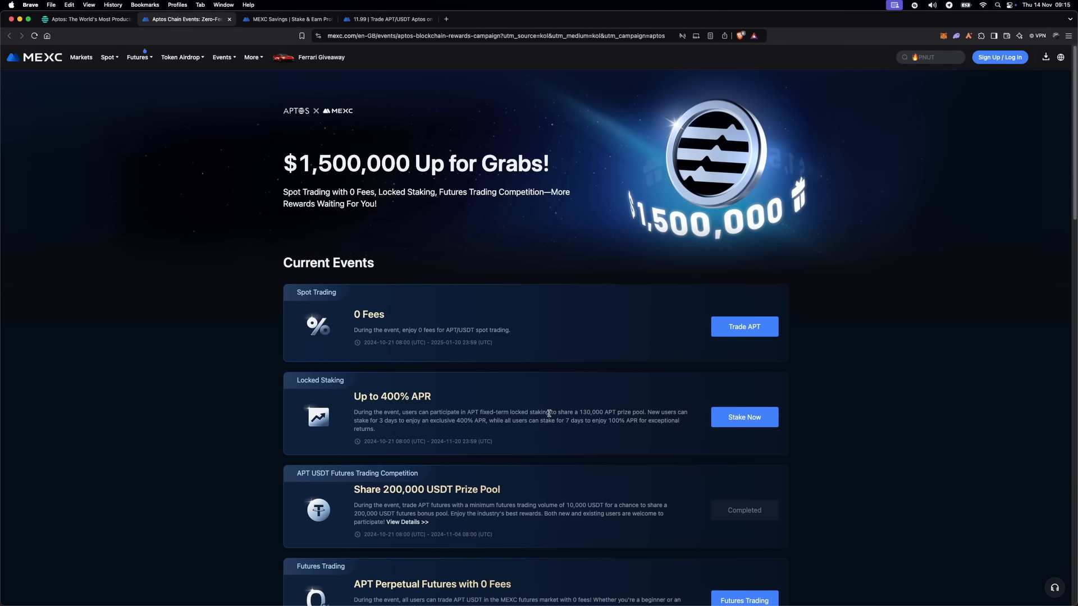
scroll("down", 3)
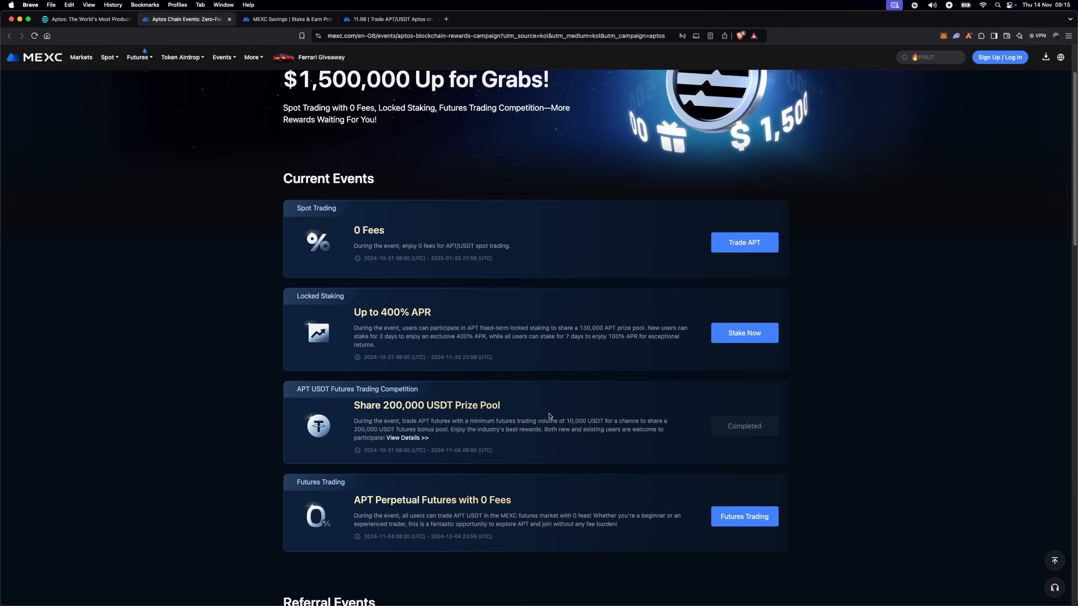